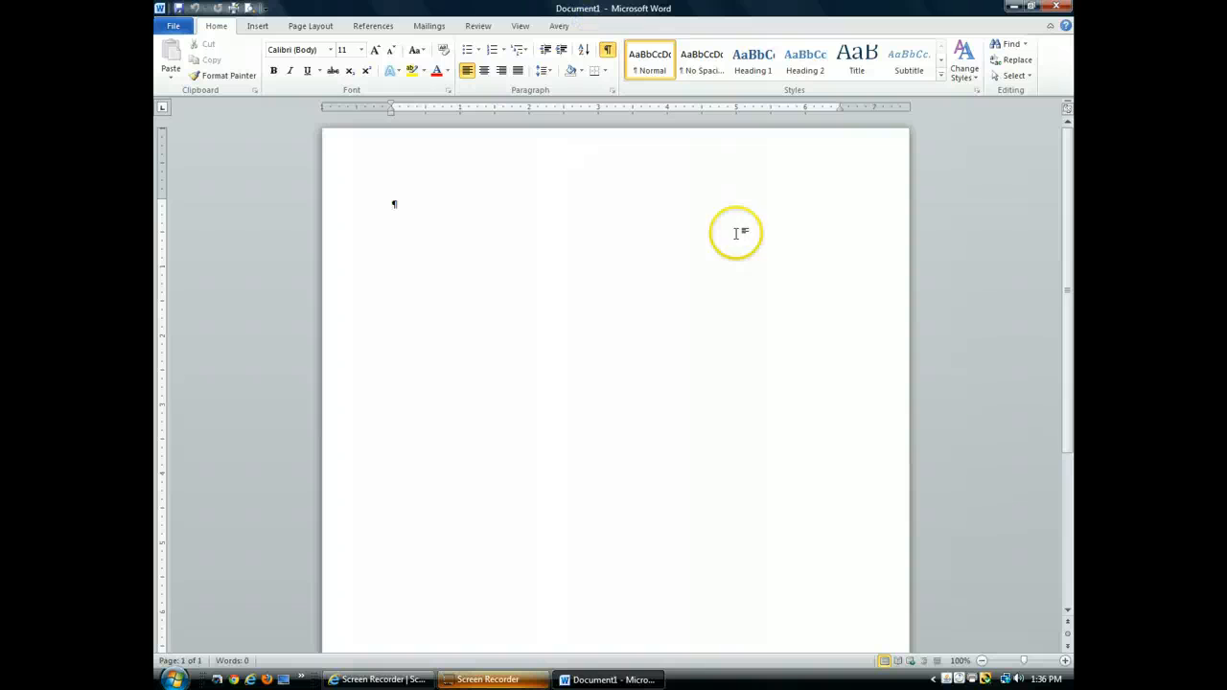
{"action": "mouse_move", "coordinate": [391, 218]}
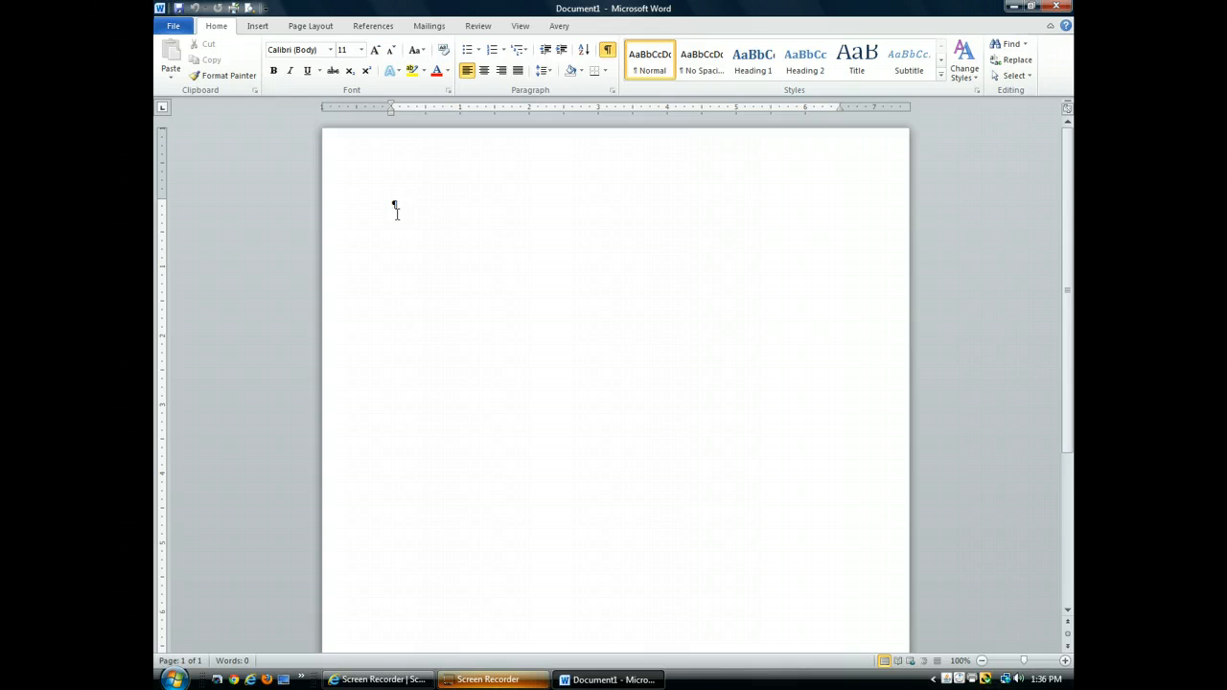
Type 'Hello Everyone!' on the document's first line
{"action": "type", "text": "Hello"}
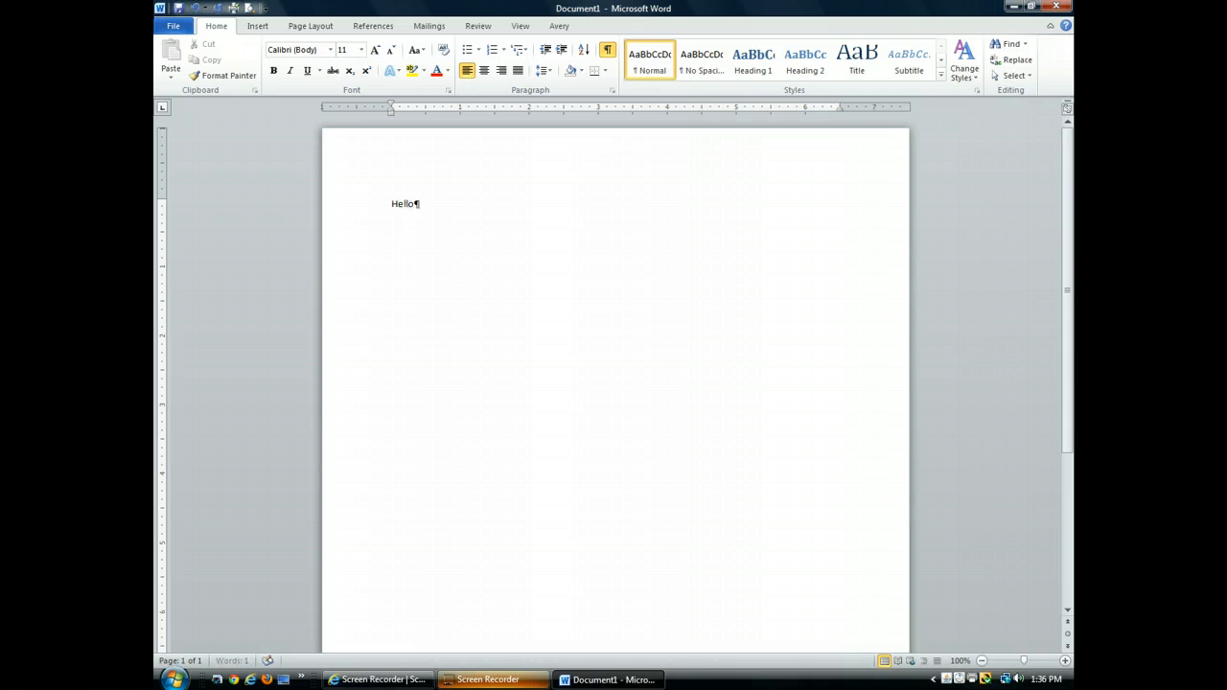
{"action": "type", "text": "-Evi"}
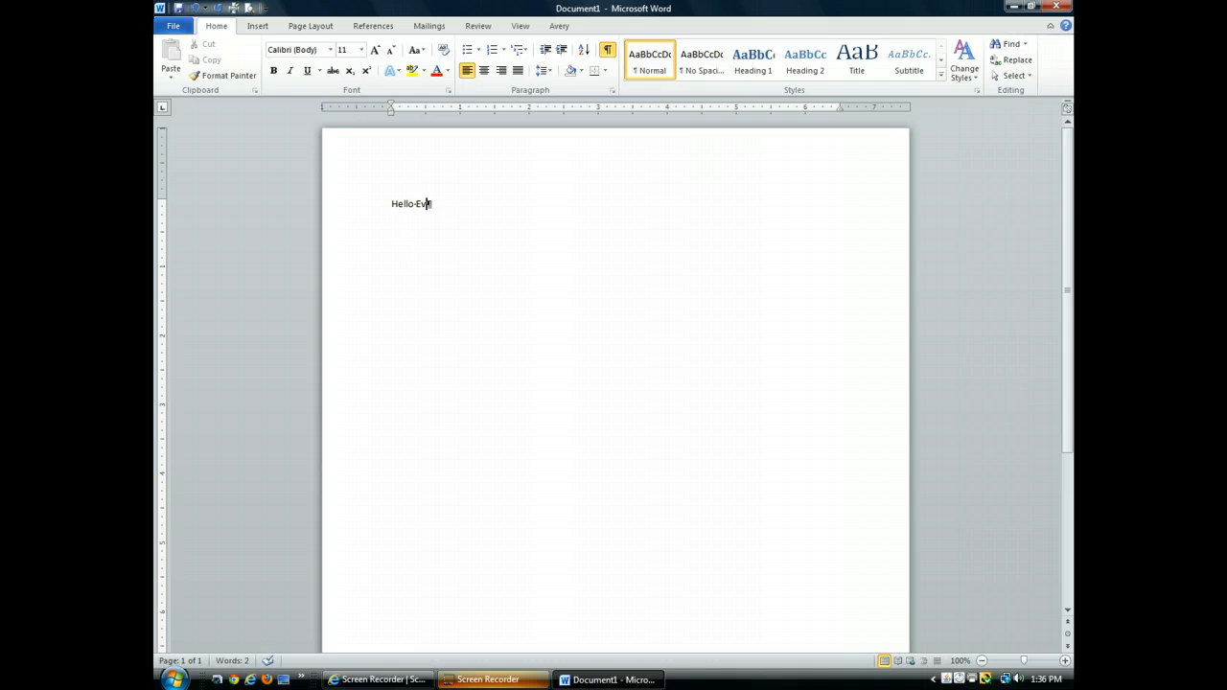
{"action": "type", "text": "eryone!"}
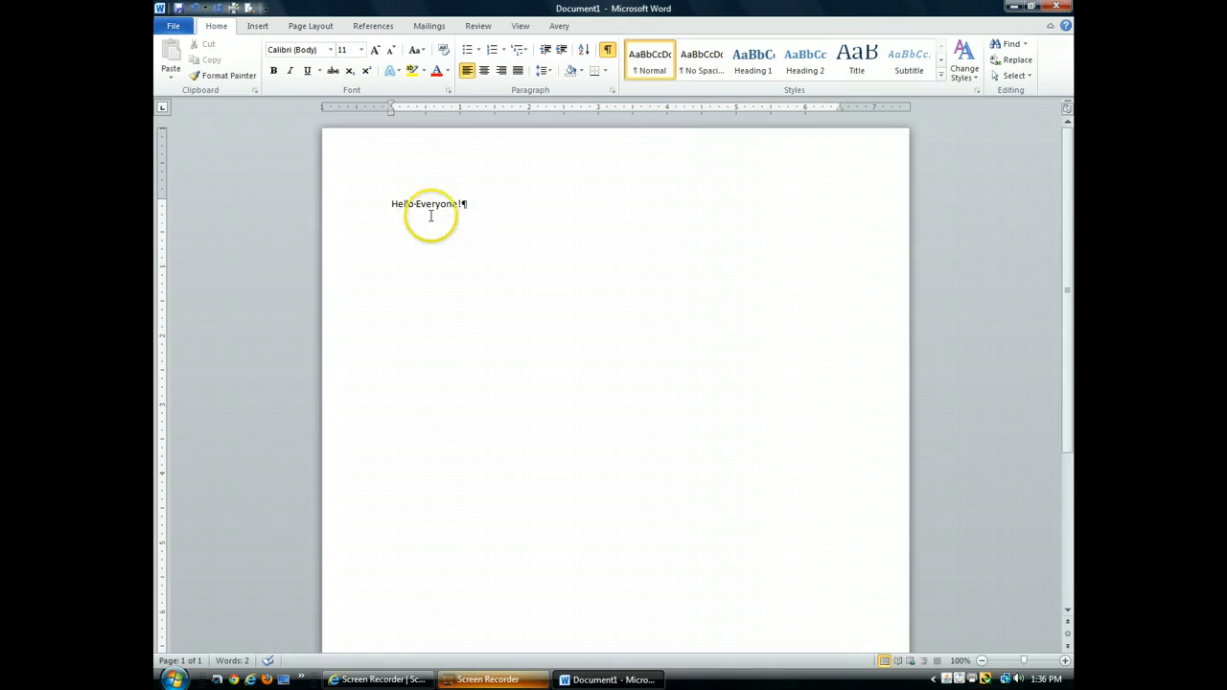
{"action": "mouse_move", "coordinate": [635, 253]}
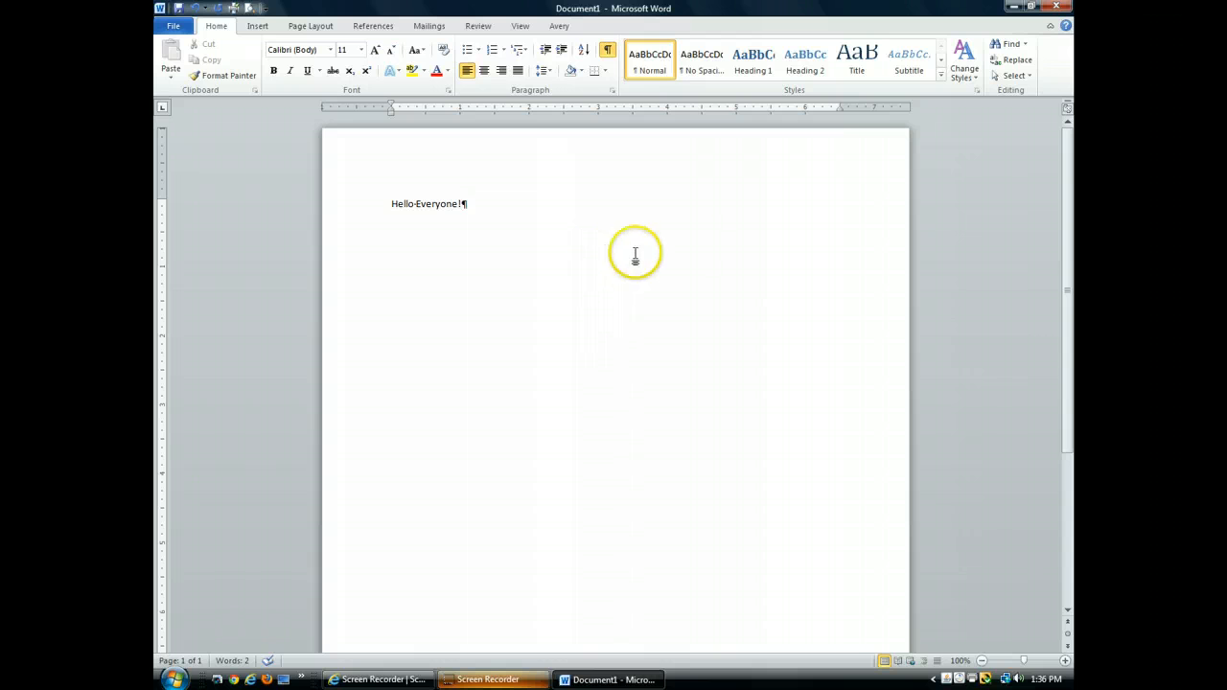
{"action": "mouse_move", "coordinate": [800, 216]}
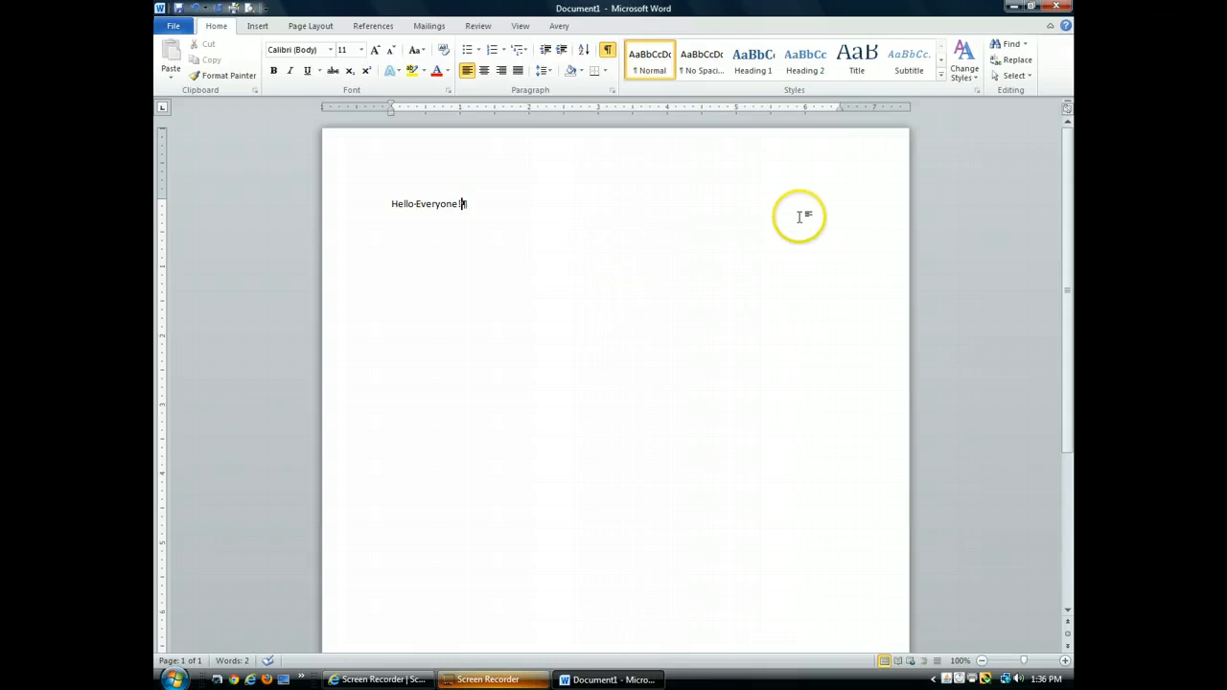
{"action": "mouse_move", "coordinate": [785, 216]}
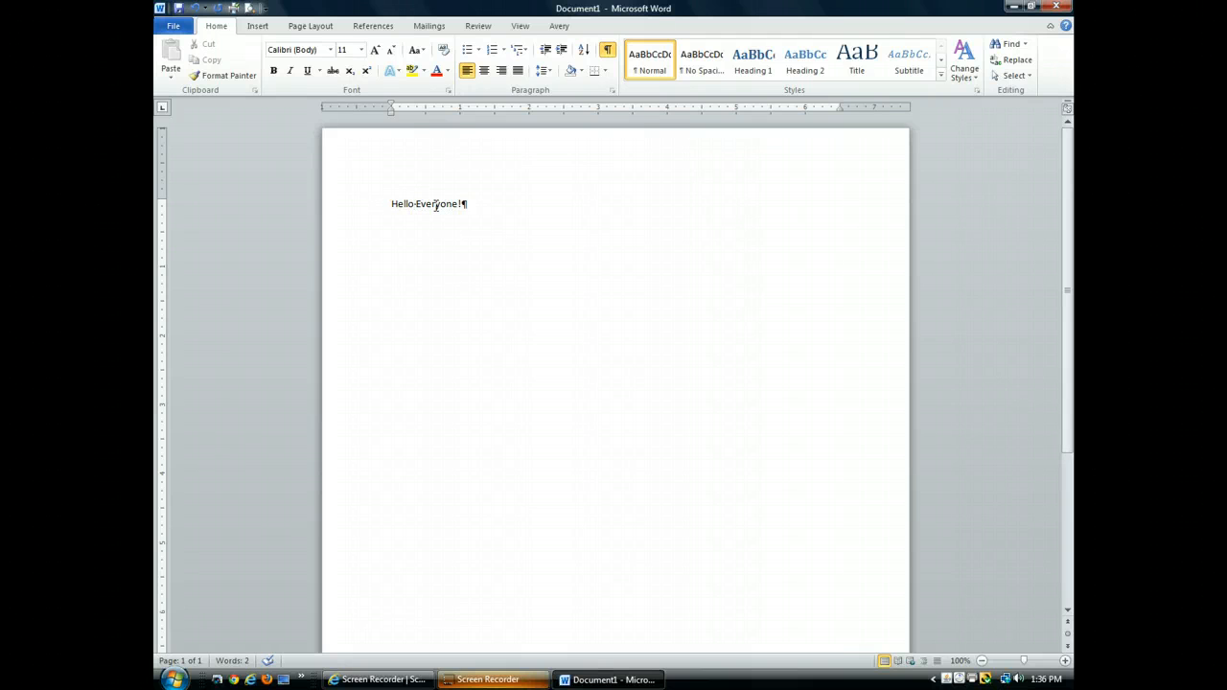
{"action": "left_click", "coordinate": [414, 204]}
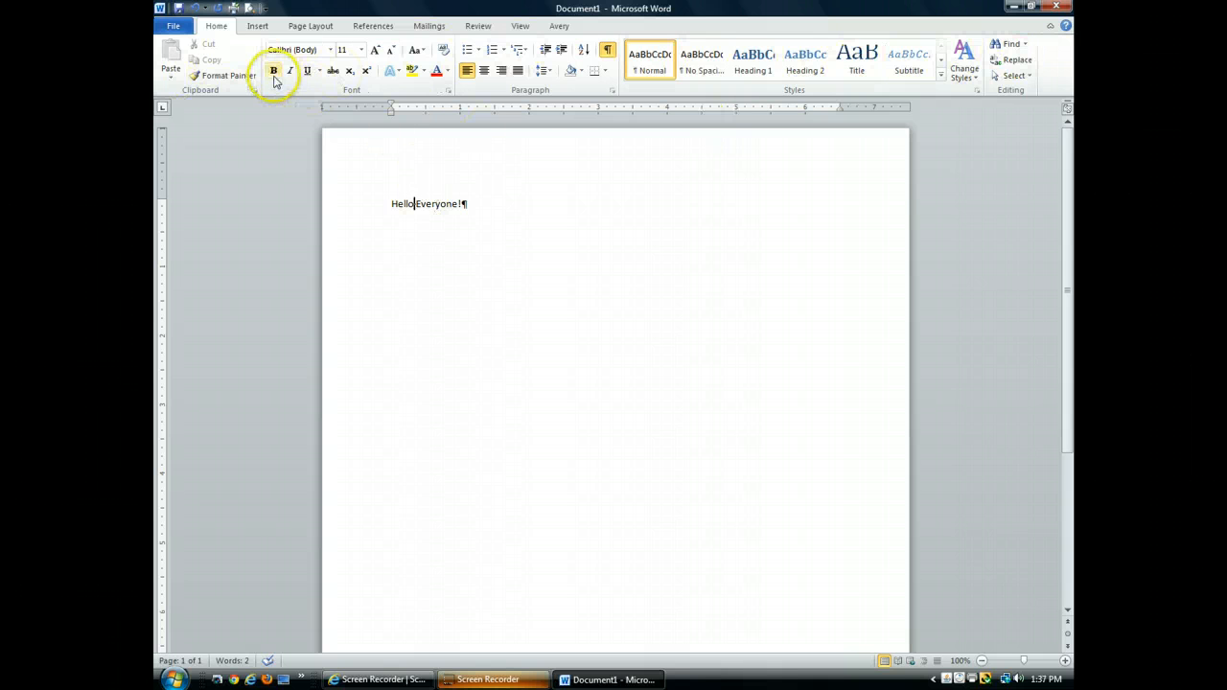
{"action": "mouse_move", "coordinate": [273, 71]}
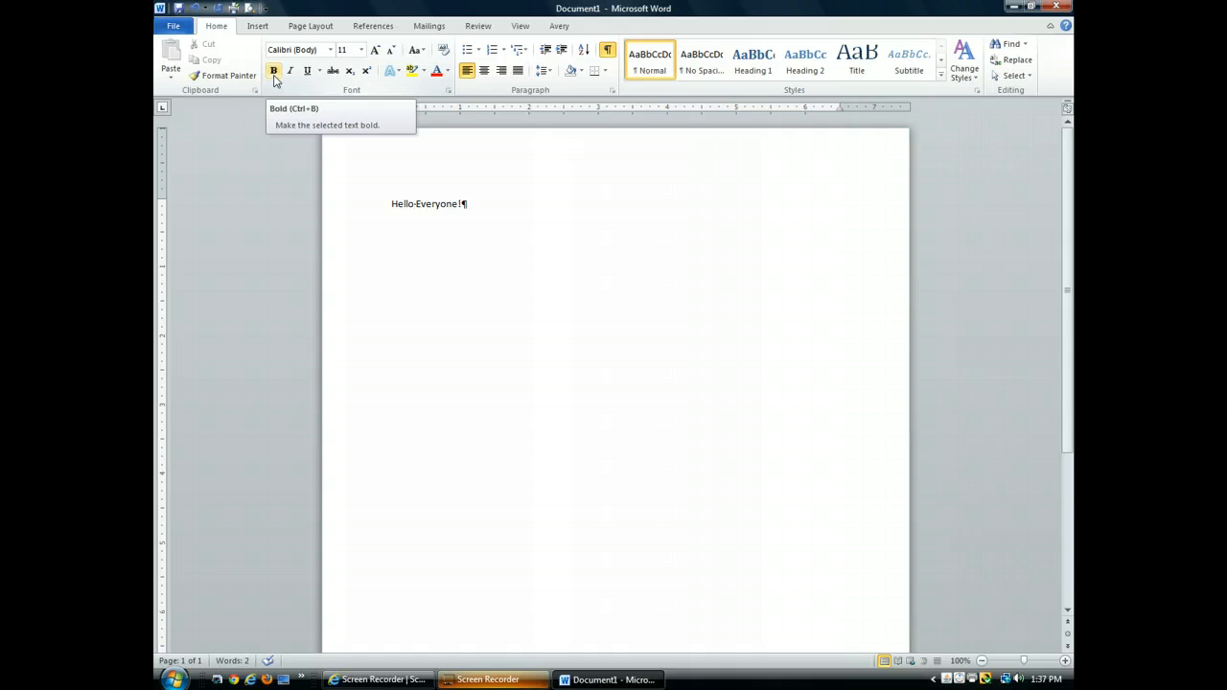
{"action": "left_click", "coordinate": [414, 203]}
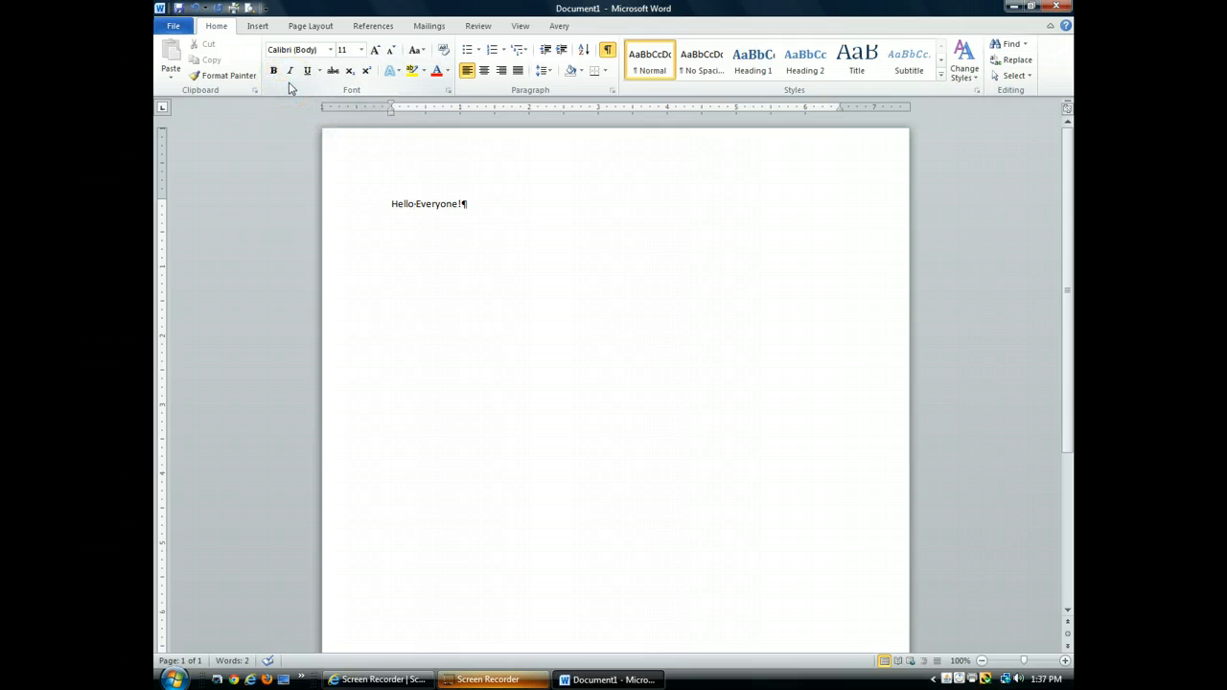
{"action": "left_click", "coordinate": [290, 71]}
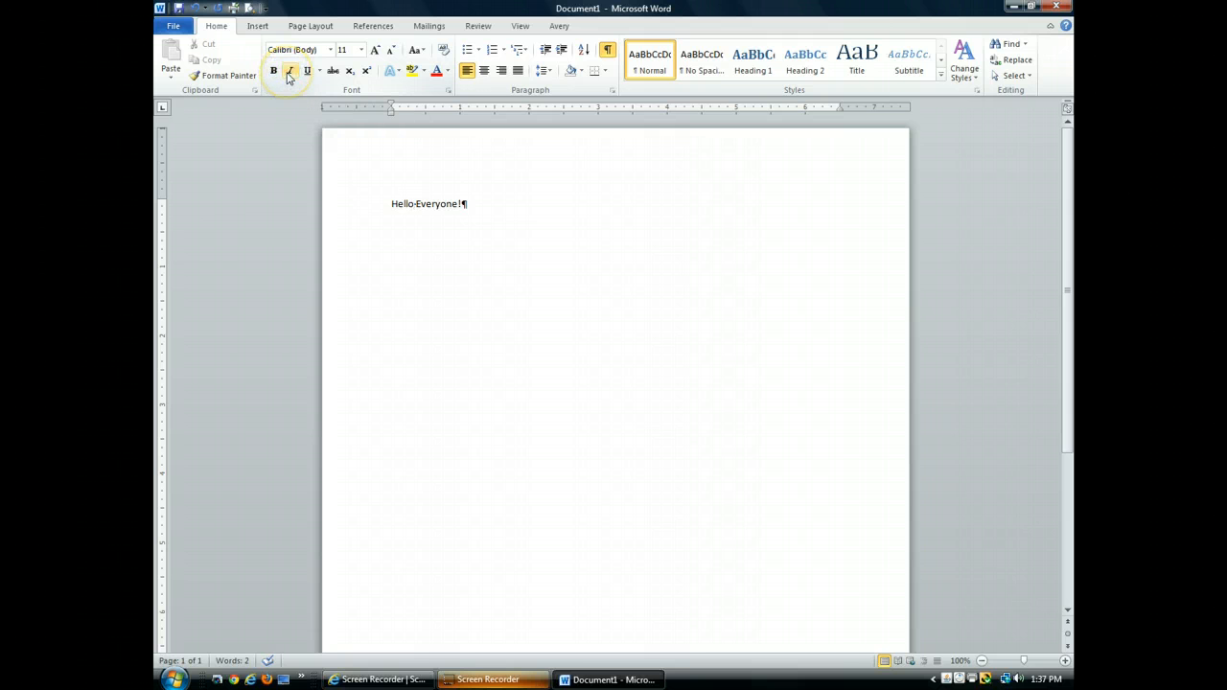
{"action": "mouse_move", "coordinate": [289, 71]}
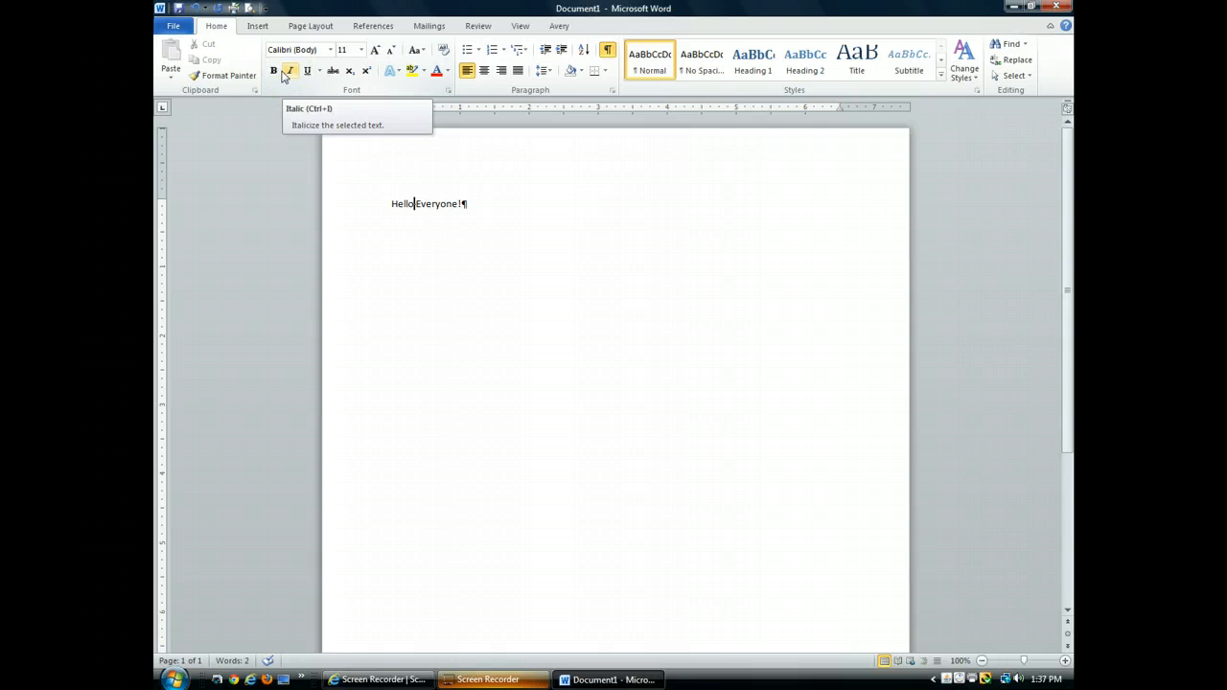
{"action": "mouse_move", "coordinate": [274, 71]}
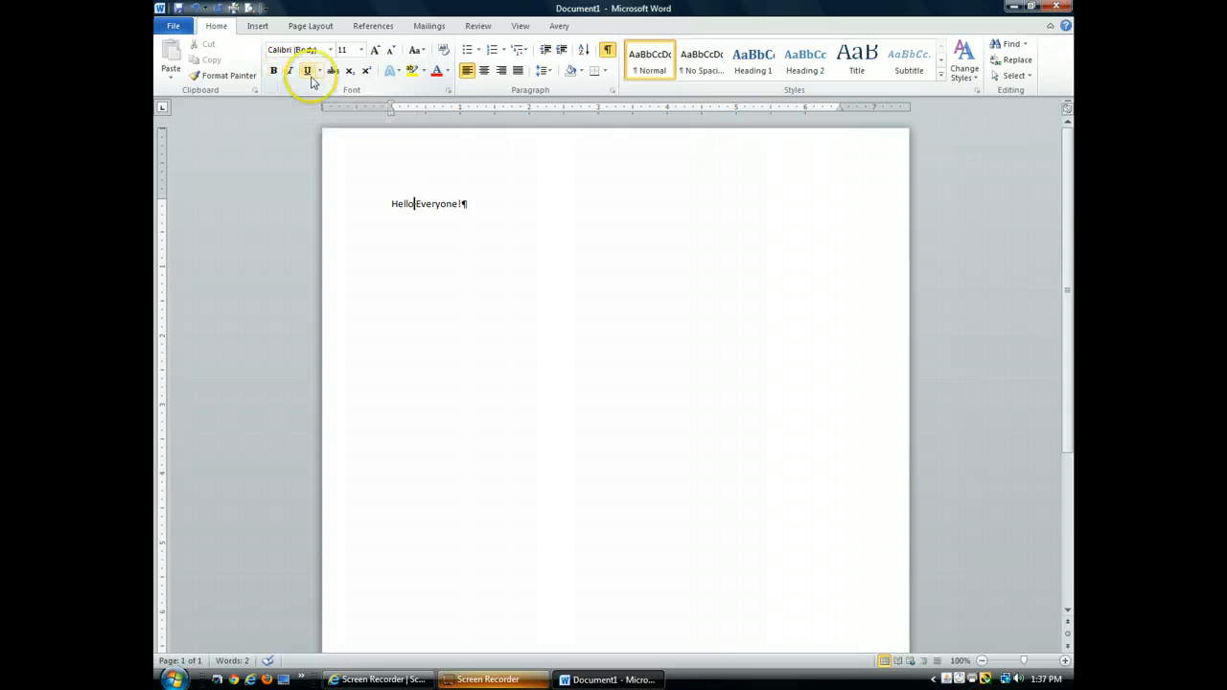
{"action": "mouse_move", "coordinate": [332, 71]}
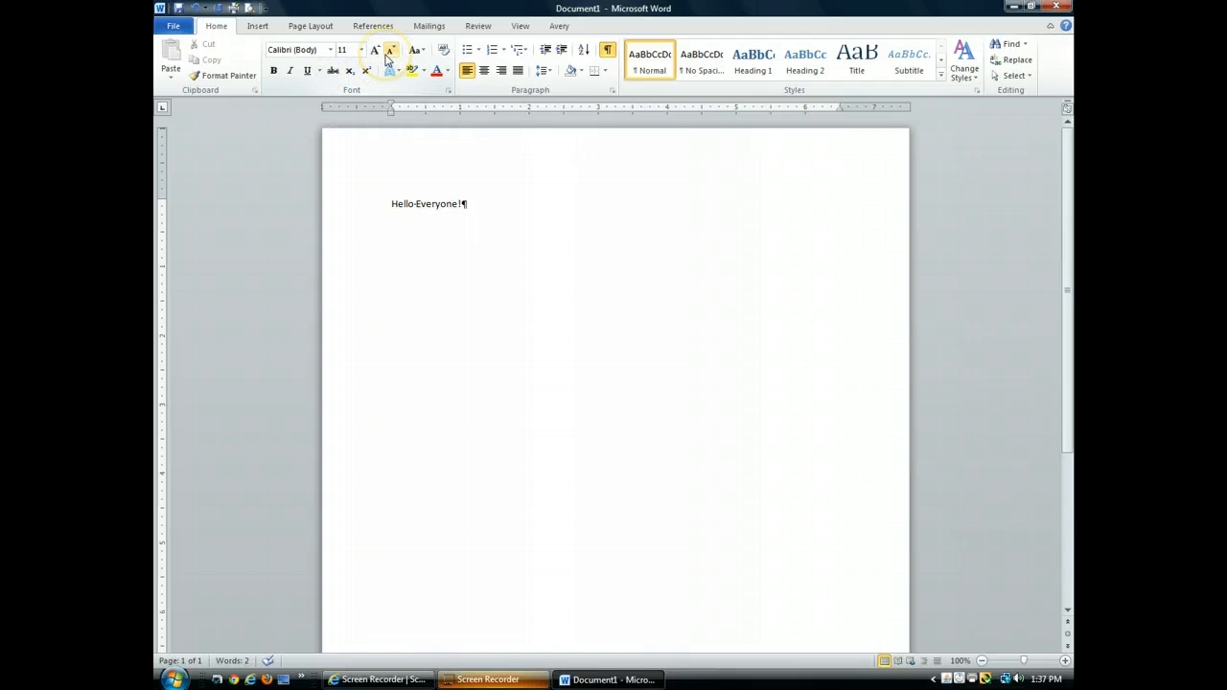
{"action": "mouse_move", "coordinate": [390, 50]}
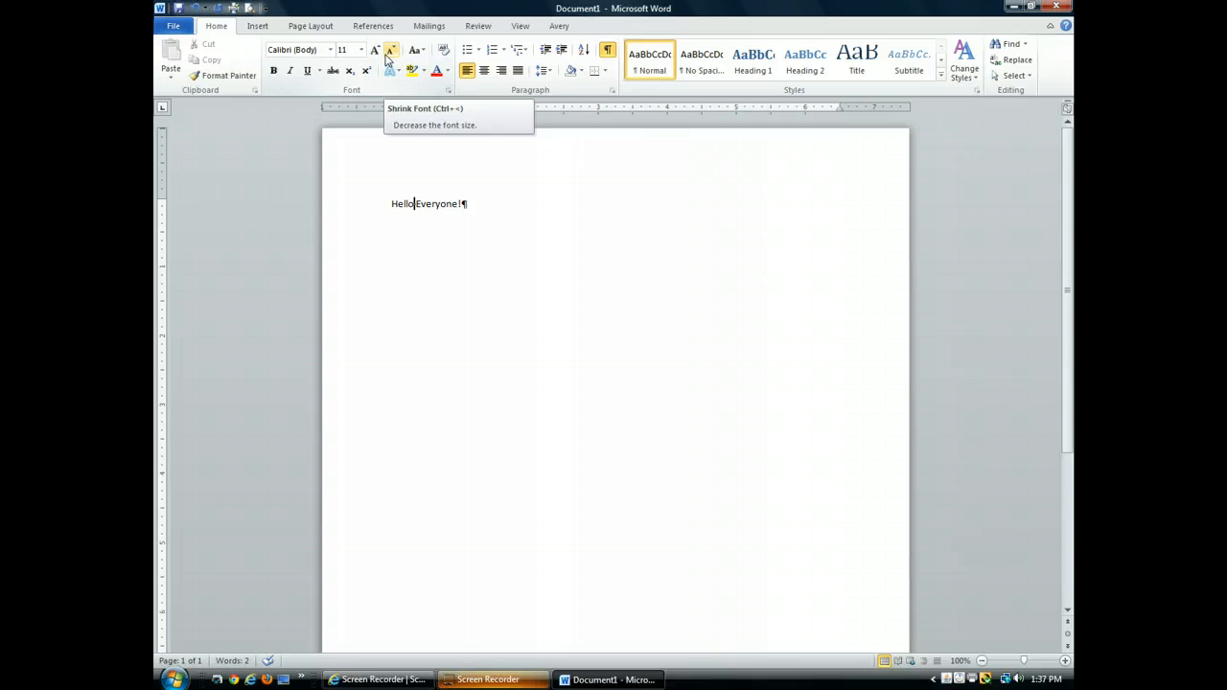
{"action": "mouse_move", "coordinate": [585, 8]}
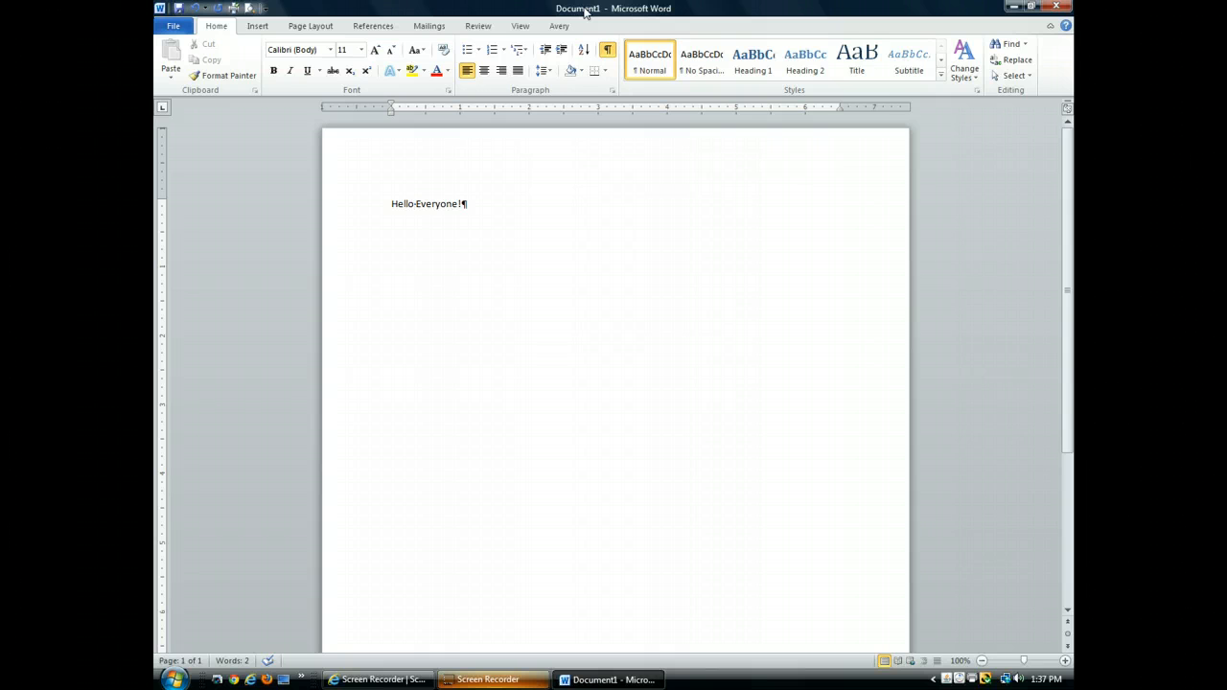
{"action": "left_click", "coordinate": [412, 204]}
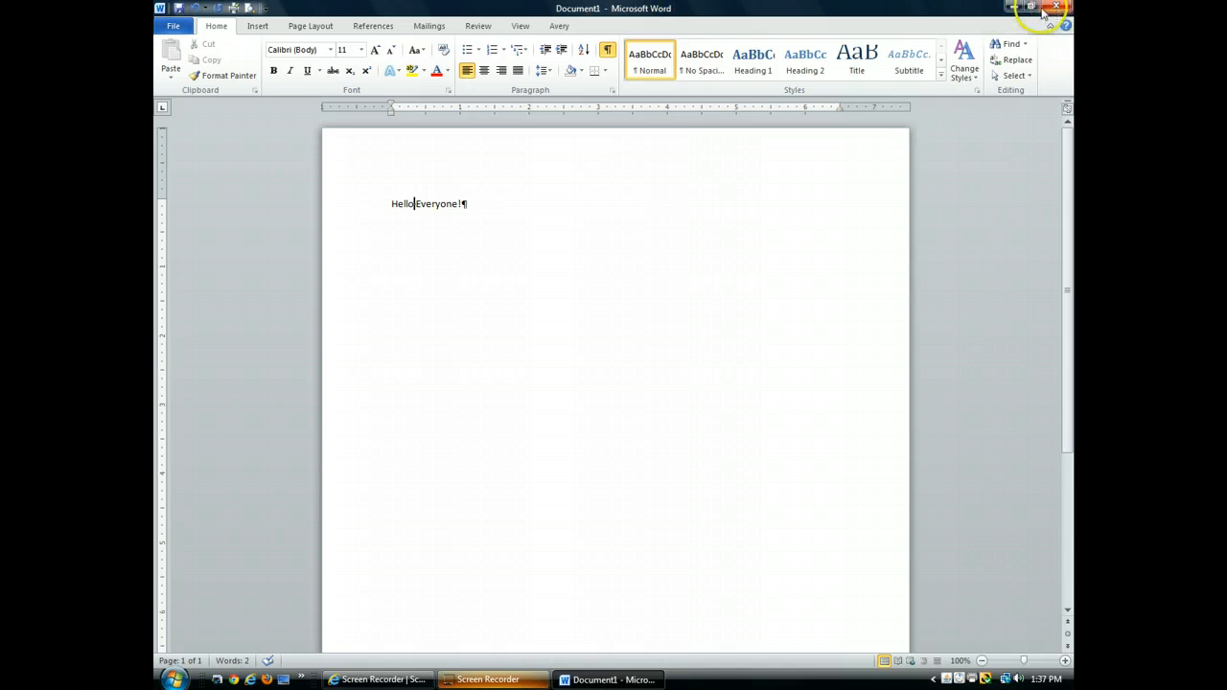
{"action": "mouse_move", "coordinate": [1011, 7]}
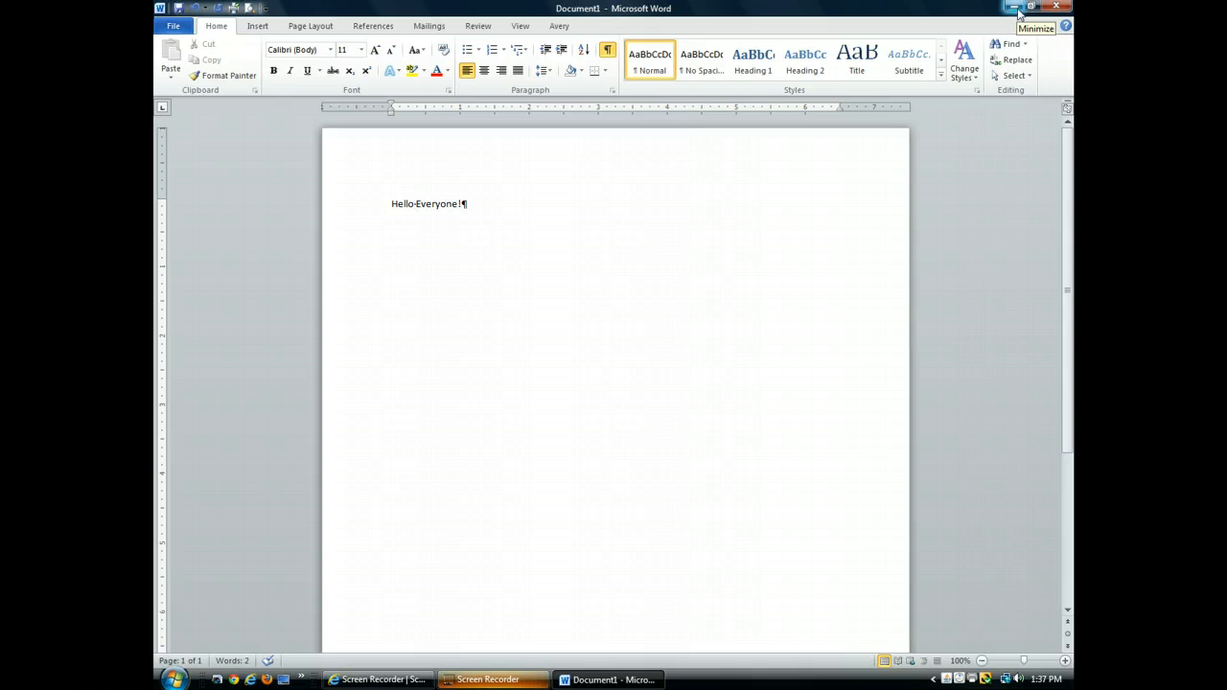
{"action": "mouse_move", "coordinate": [1053, 8]}
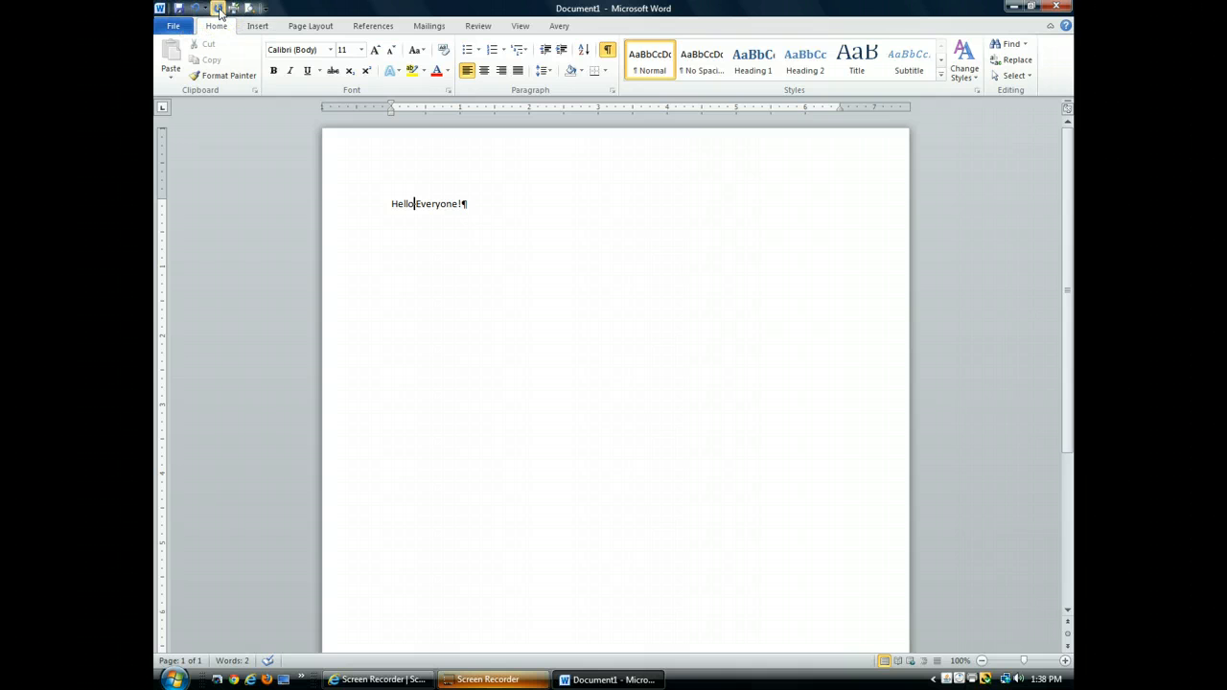
{"action": "mouse_move", "coordinate": [219, 8]}
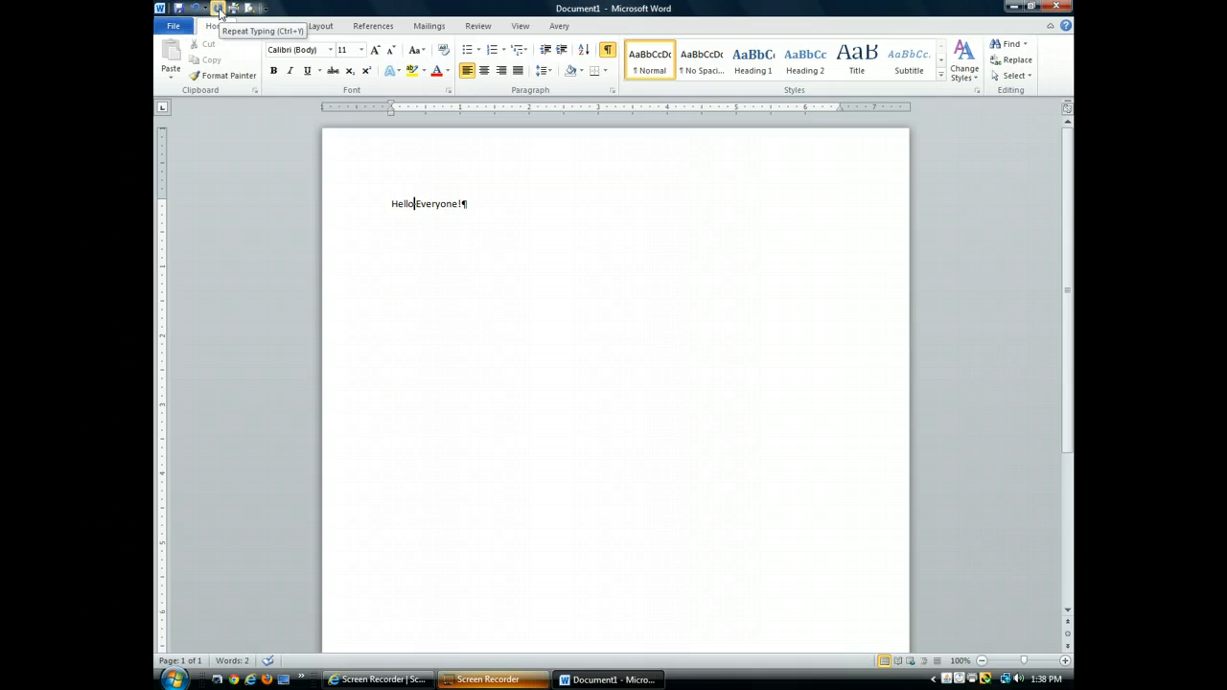
{"action": "left_click", "coordinate": [269, 9]}
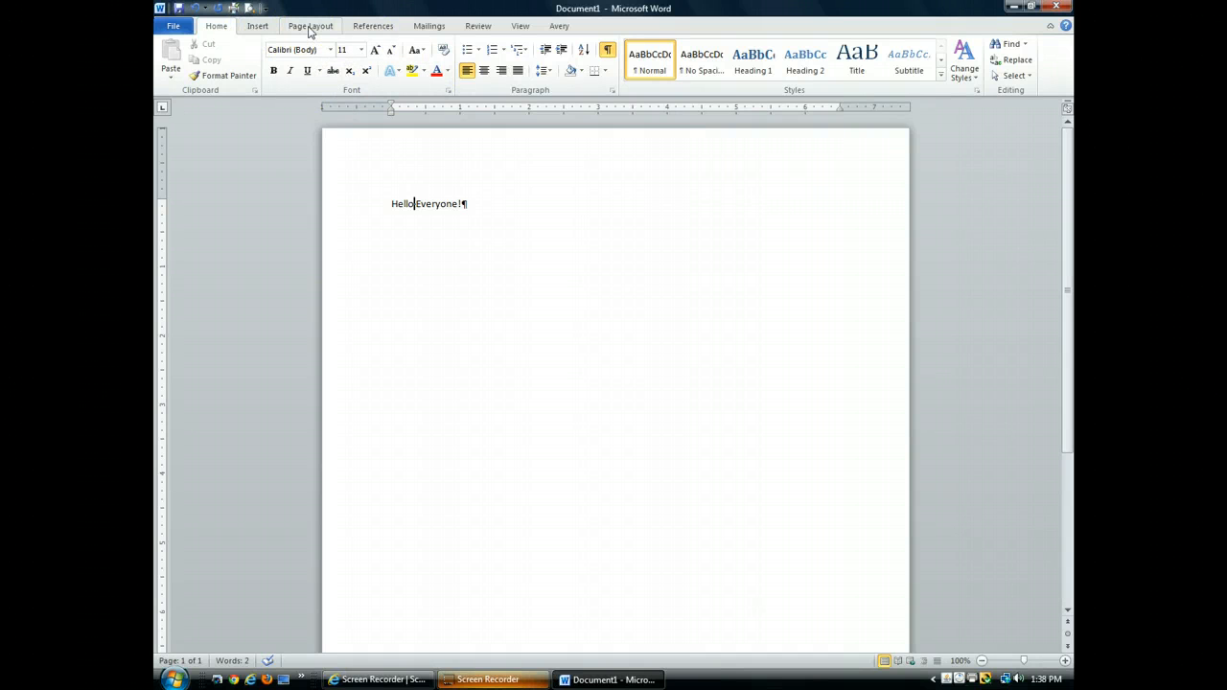
Browse the Page Layout, References, Insert and Home ribbons, ending on Page Layout
{"action": "left_click", "coordinate": [310, 26]}
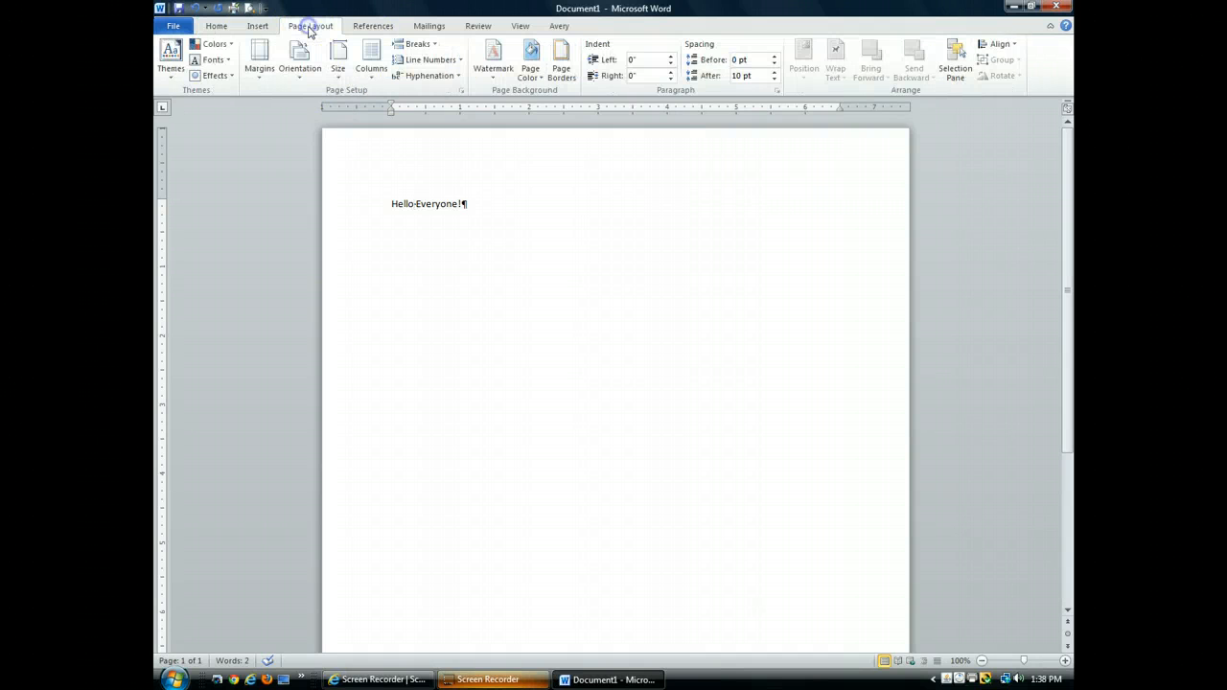
{"action": "left_click", "coordinate": [373, 26]}
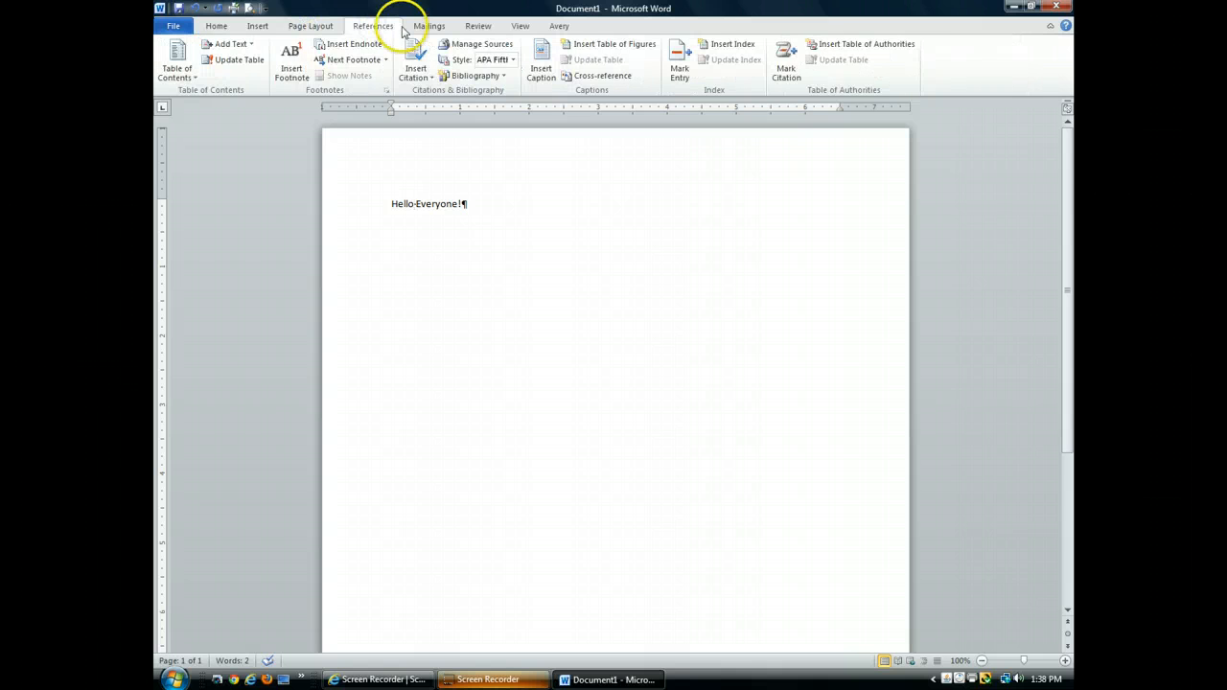
{"action": "left_click", "coordinate": [477, 26]}
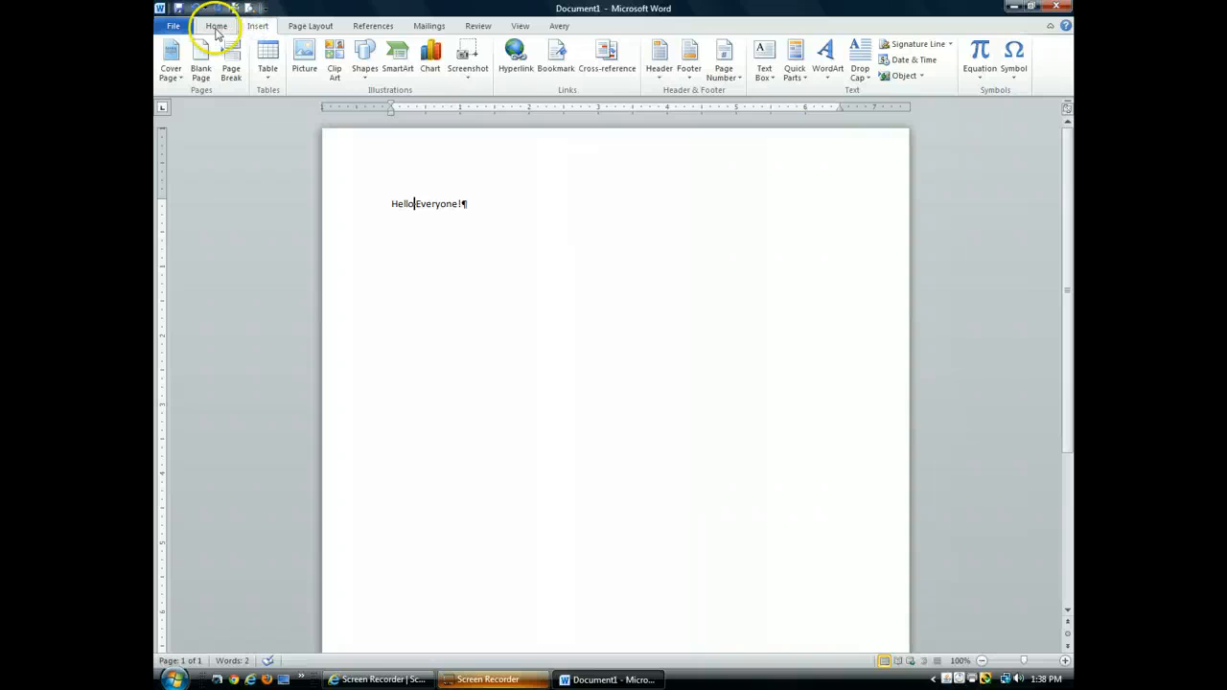
{"action": "left_click", "coordinate": [215, 26]}
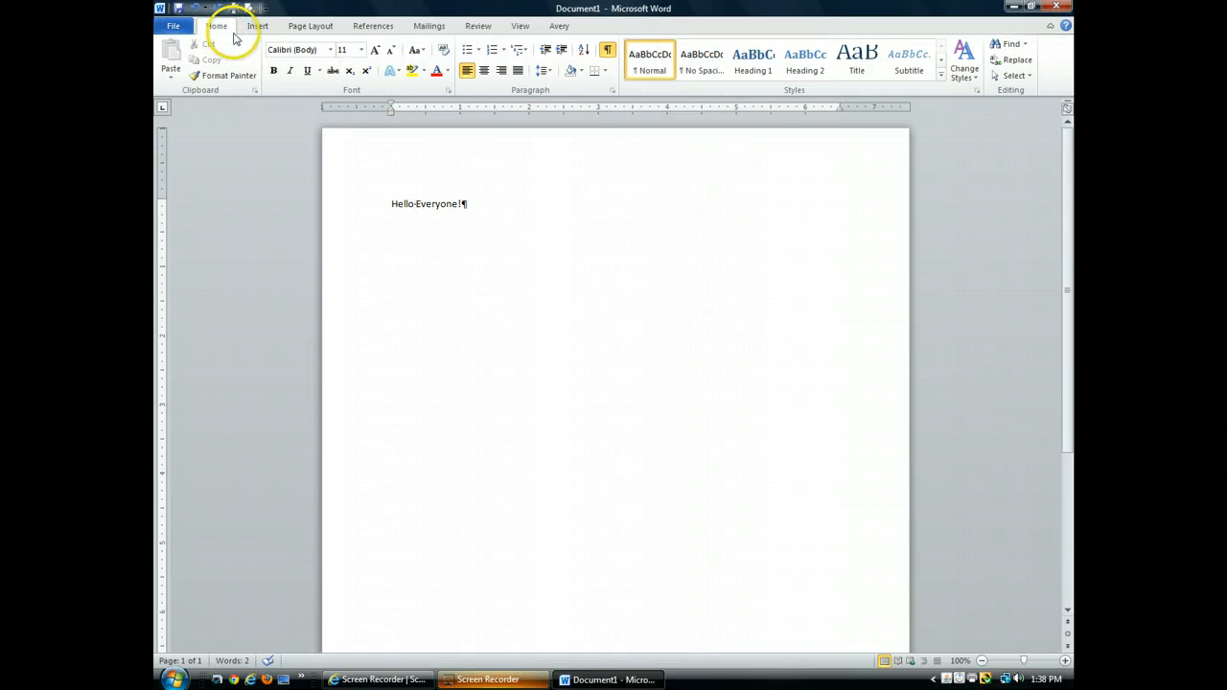
{"action": "mouse_move", "coordinate": [310, 26]}
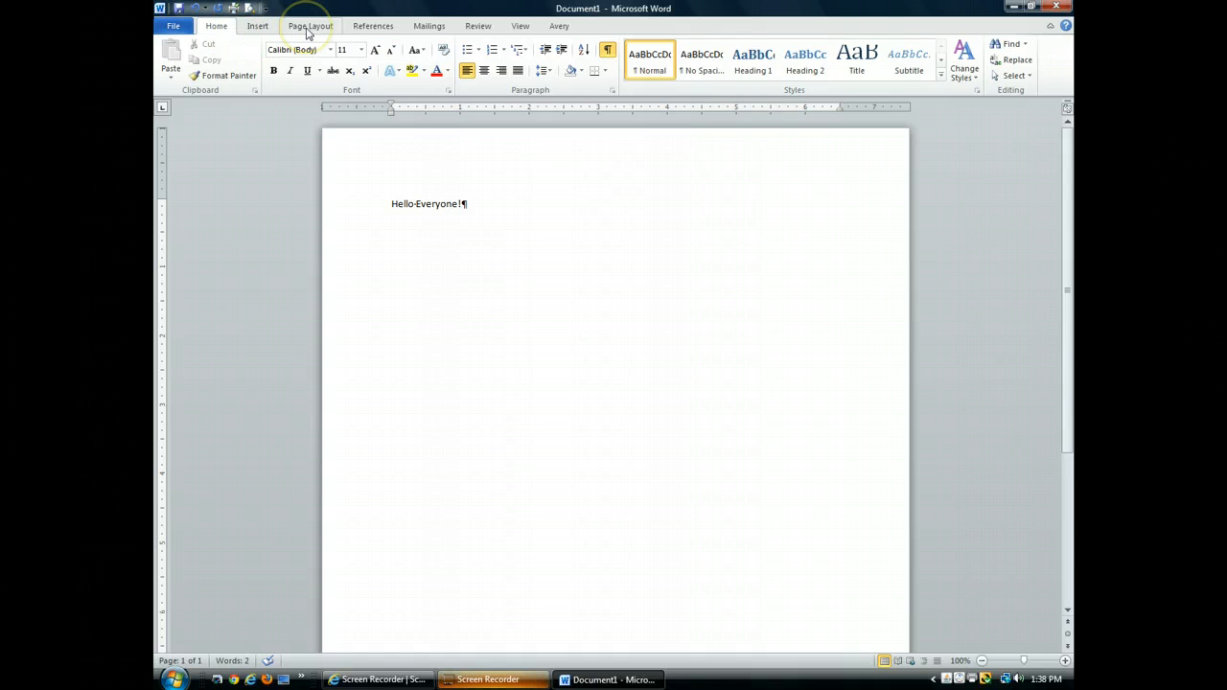
{"action": "left_click", "coordinate": [309, 26]}
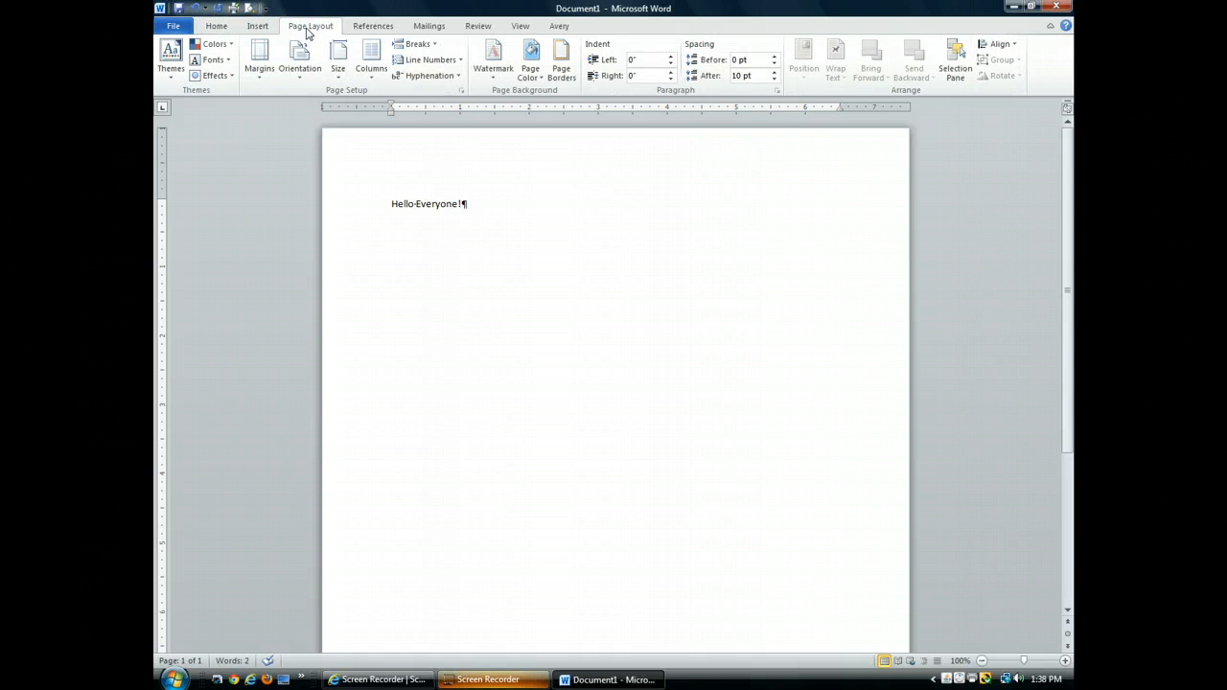
{"action": "left_click", "coordinate": [412, 203]}
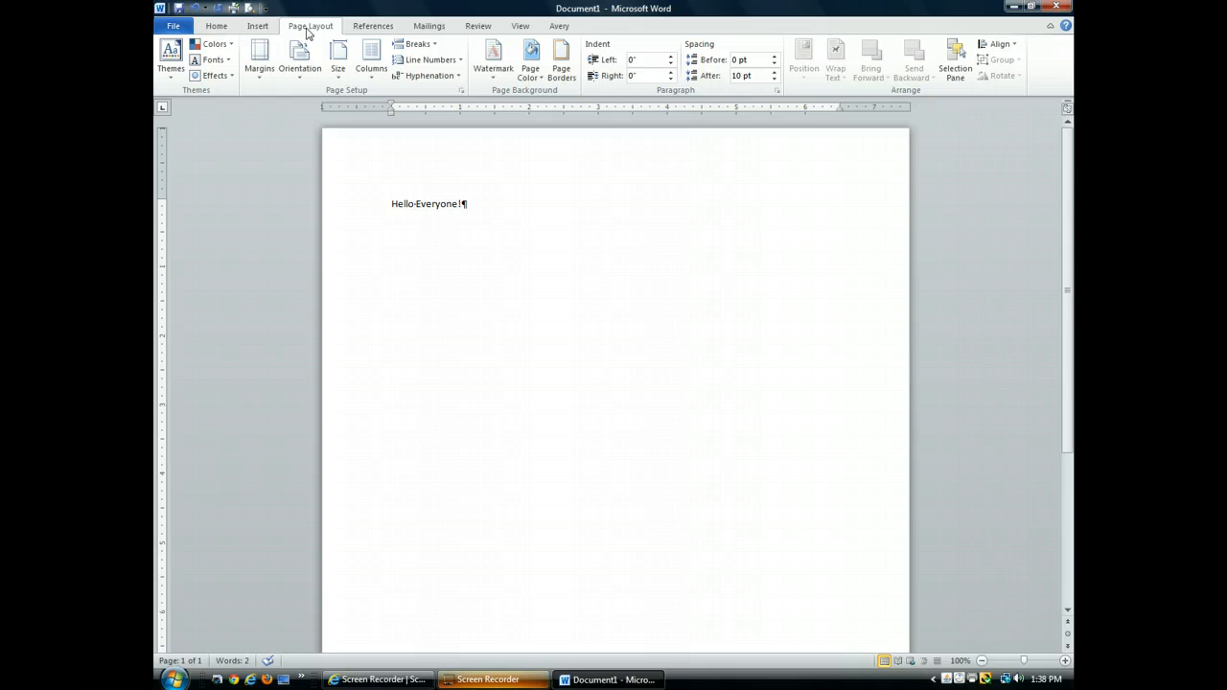
{"action": "mouse_move", "coordinate": [299, 55]}
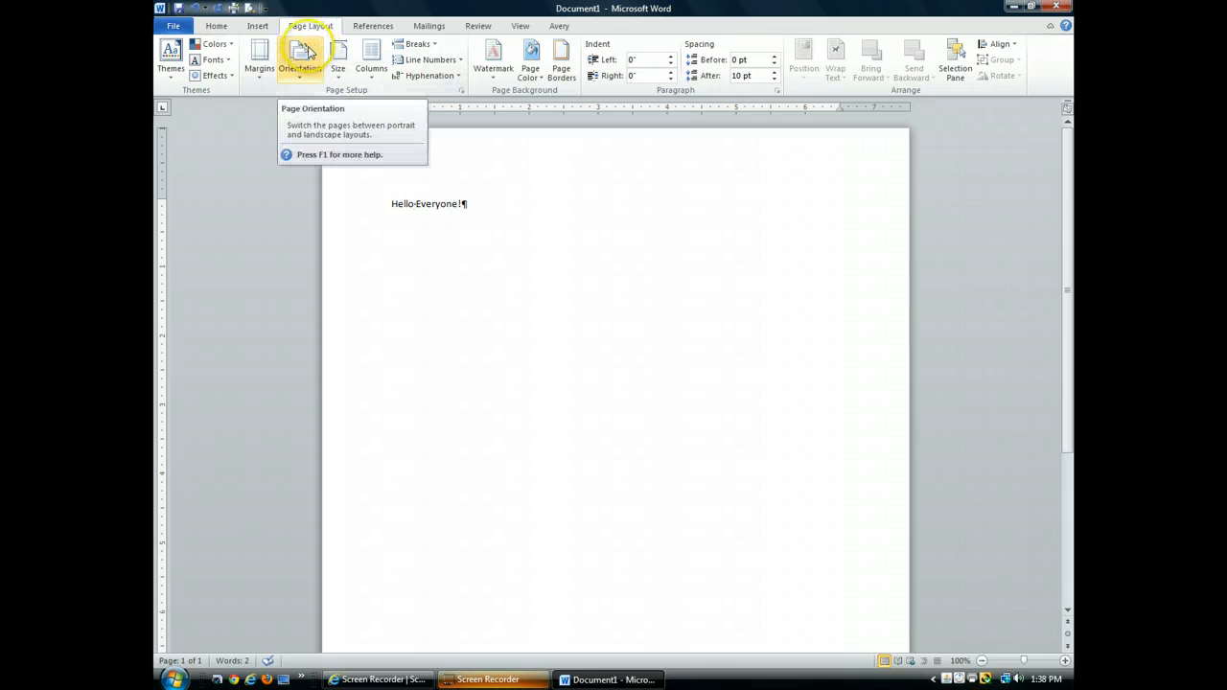
{"action": "mouse_move", "coordinate": [342, 90]}
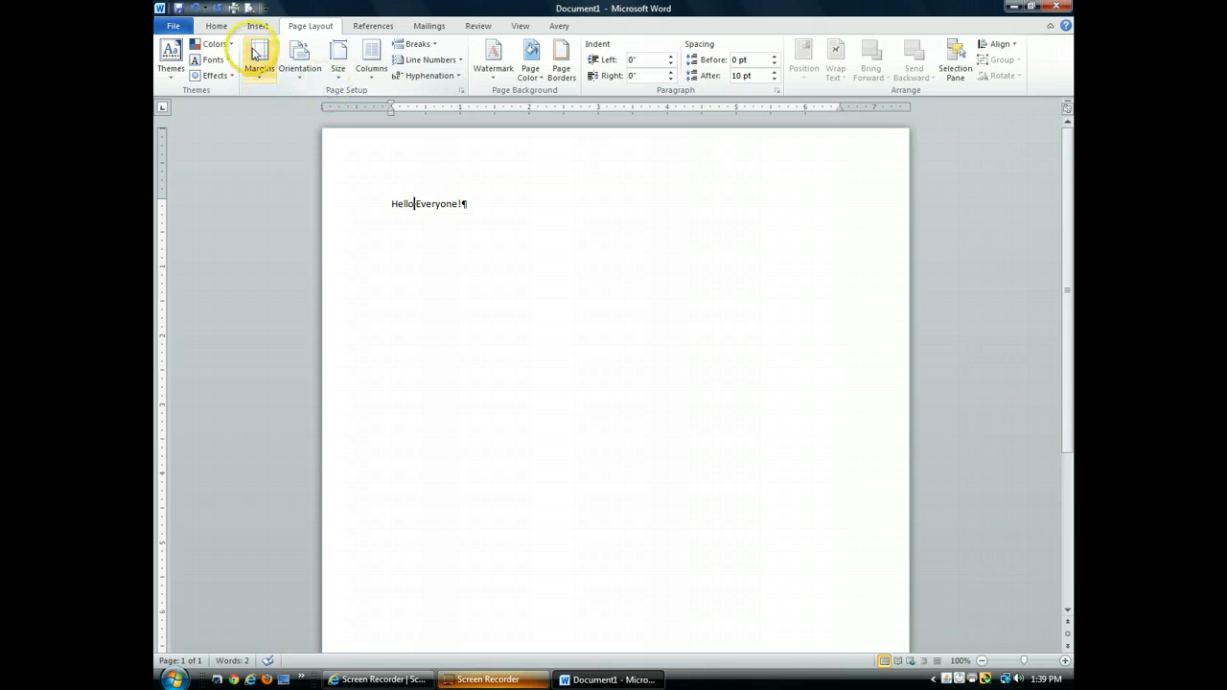
Return to the Home ribbon's text formatting commands
{"action": "left_click", "coordinate": [216, 26]}
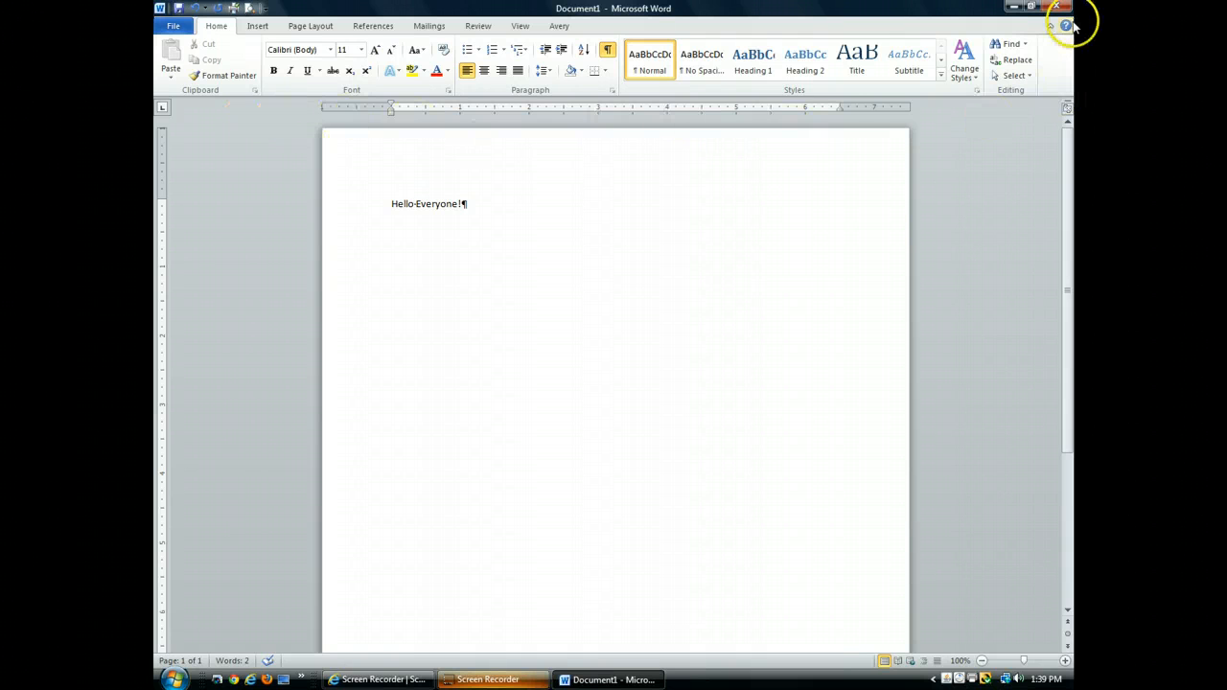
{"action": "mouse_move", "coordinate": [1065, 26]}
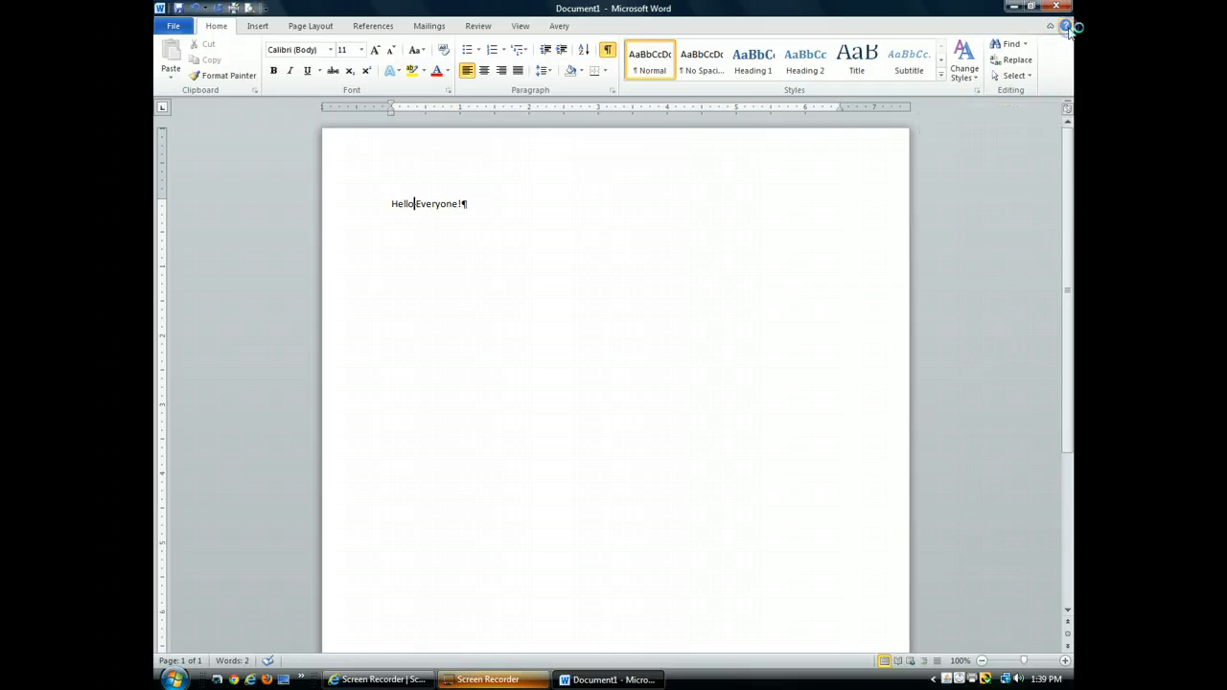
{"action": "left_click", "coordinate": [1066, 25]}
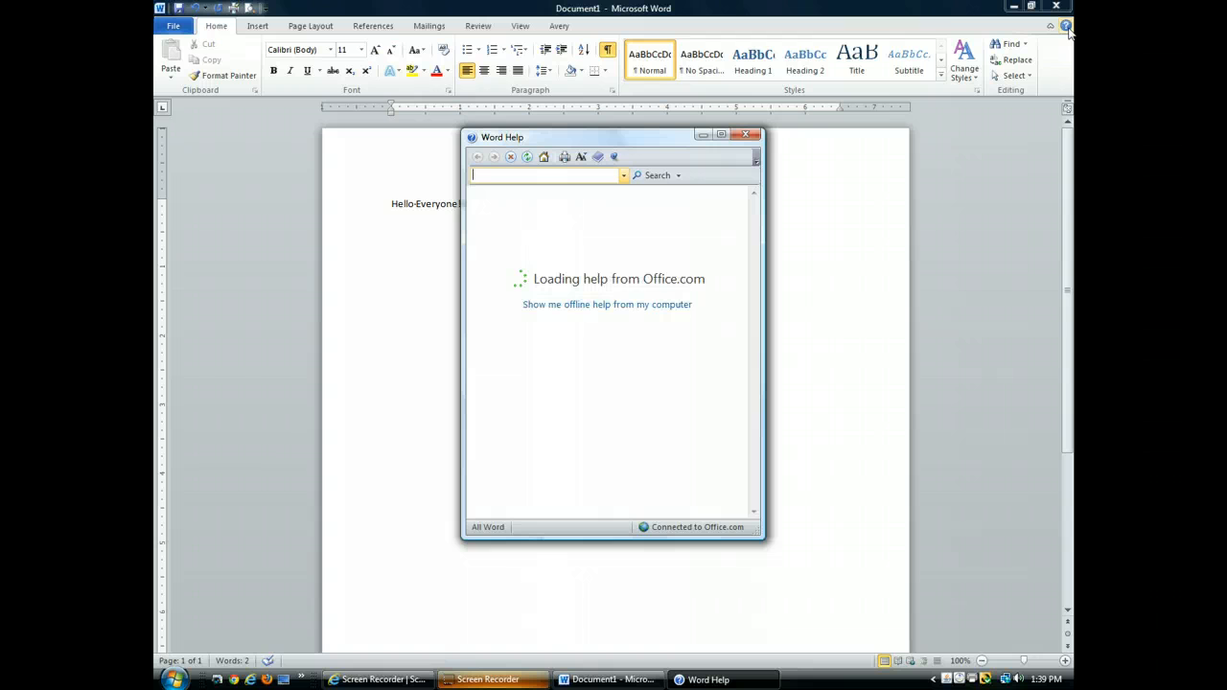
{"action": "mouse_move", "coordinate": [1040, 38]}
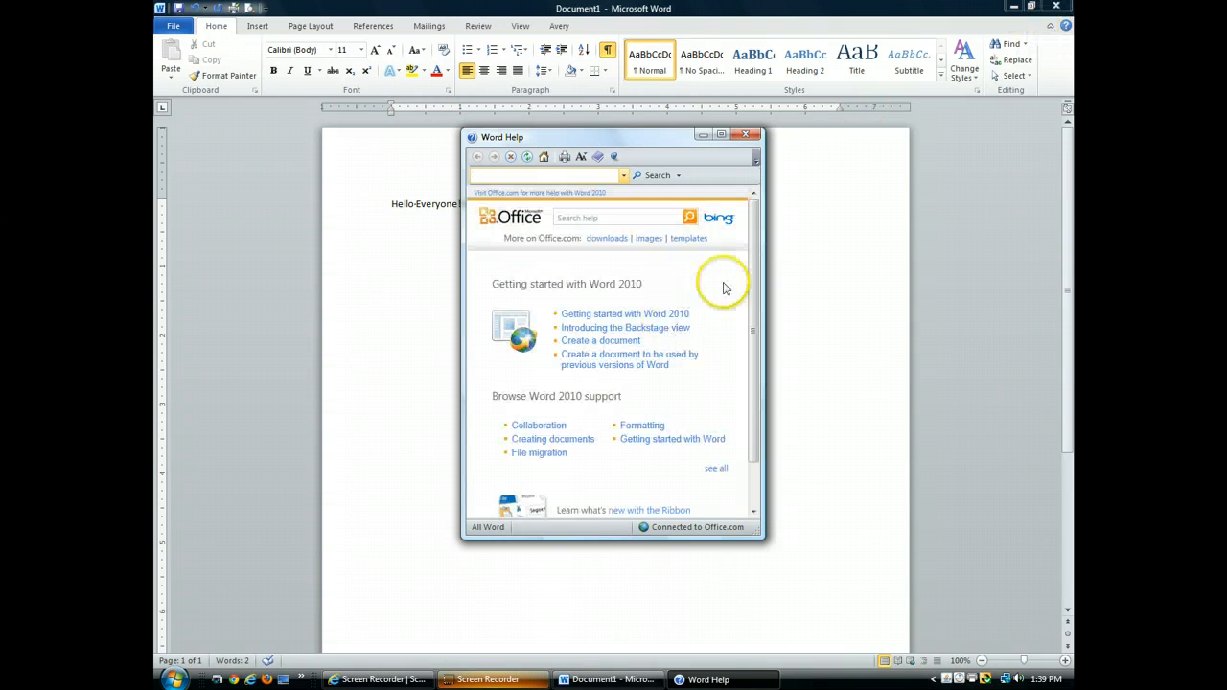
{"action": "left_click", "coordinate": [745, 135]}
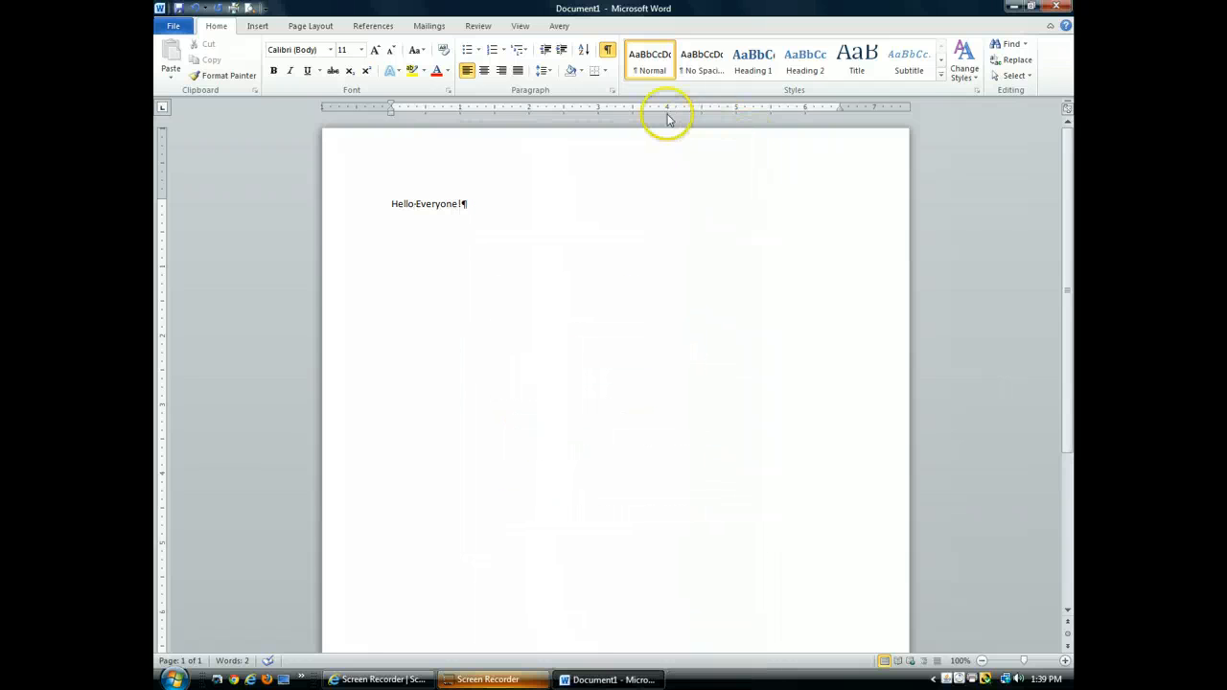
{"action": "mouse_move", "coordinate": [208, 44]}
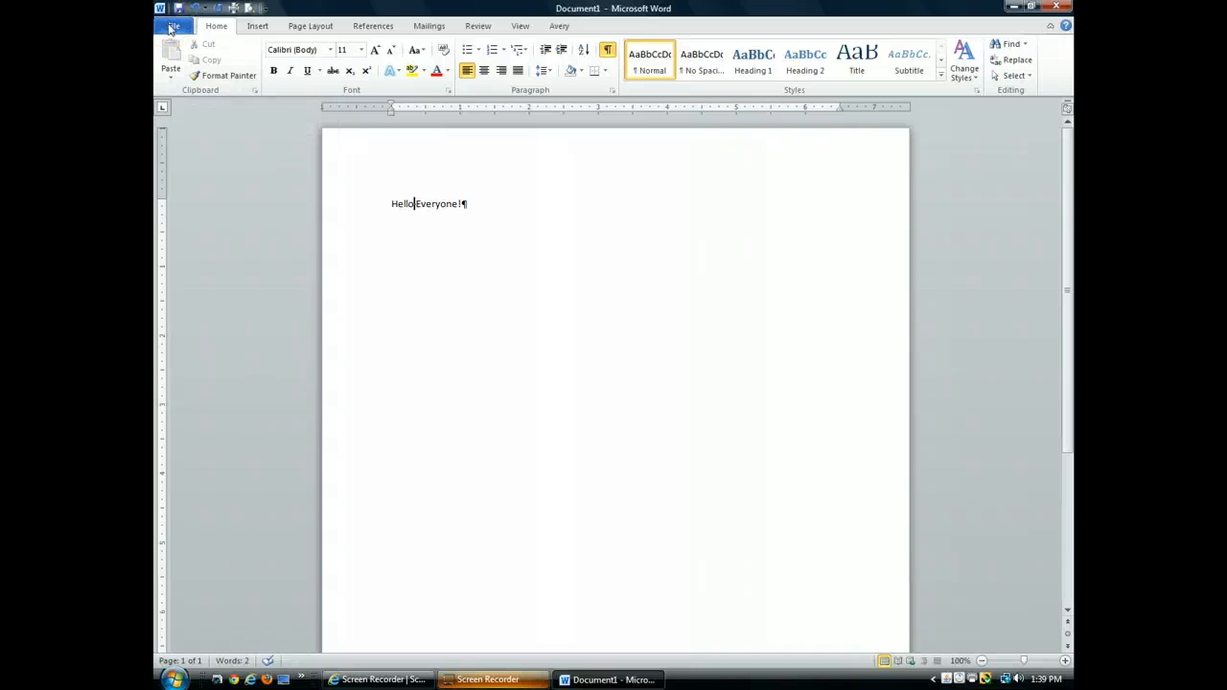
Open Backstage view on Document1's Info page
{"action": "left_click", "coordinate": [174, 26]}
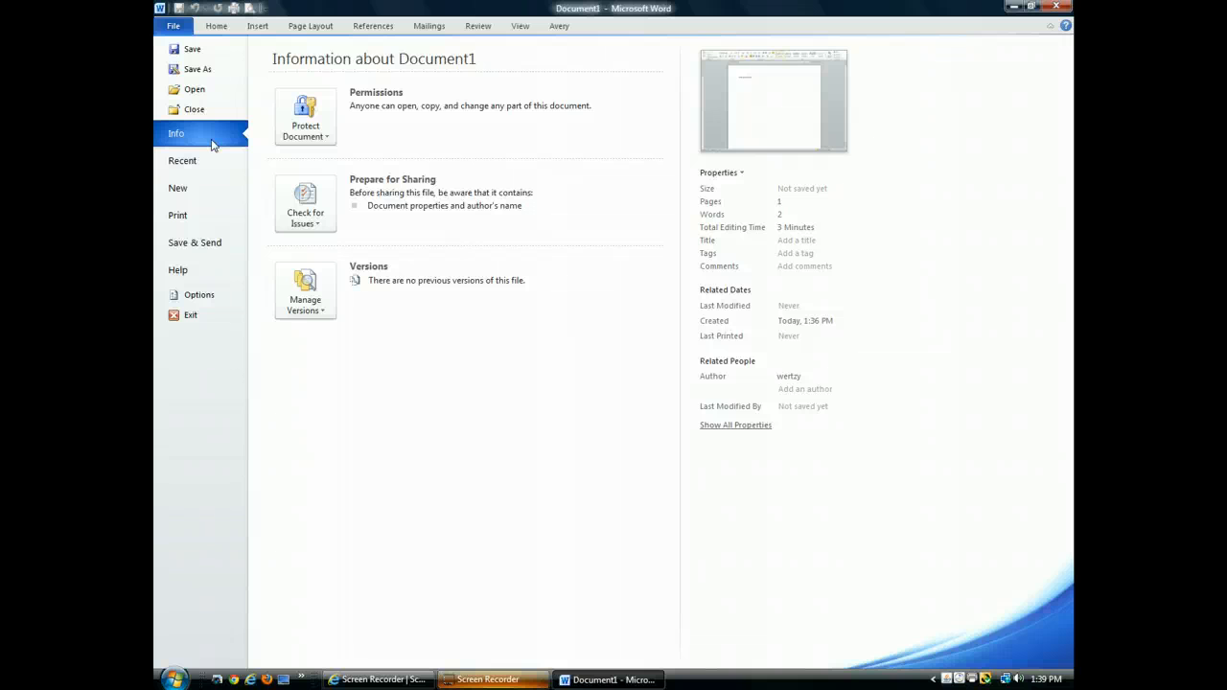
Review Backstage's Recent, New, Print, Save & Send and Help pages, then open Word Options
{"action": "left_click", "coordinate": [182, 160]}
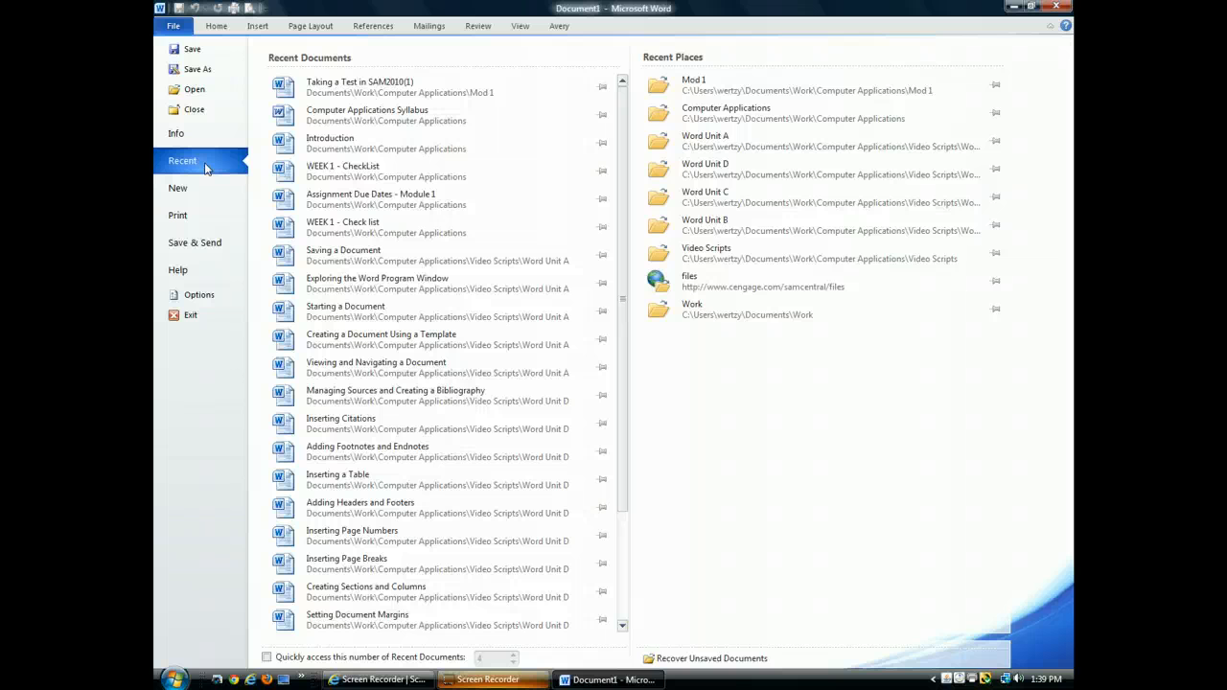
{"action": "left_click", "coordinate": [177, 188]}
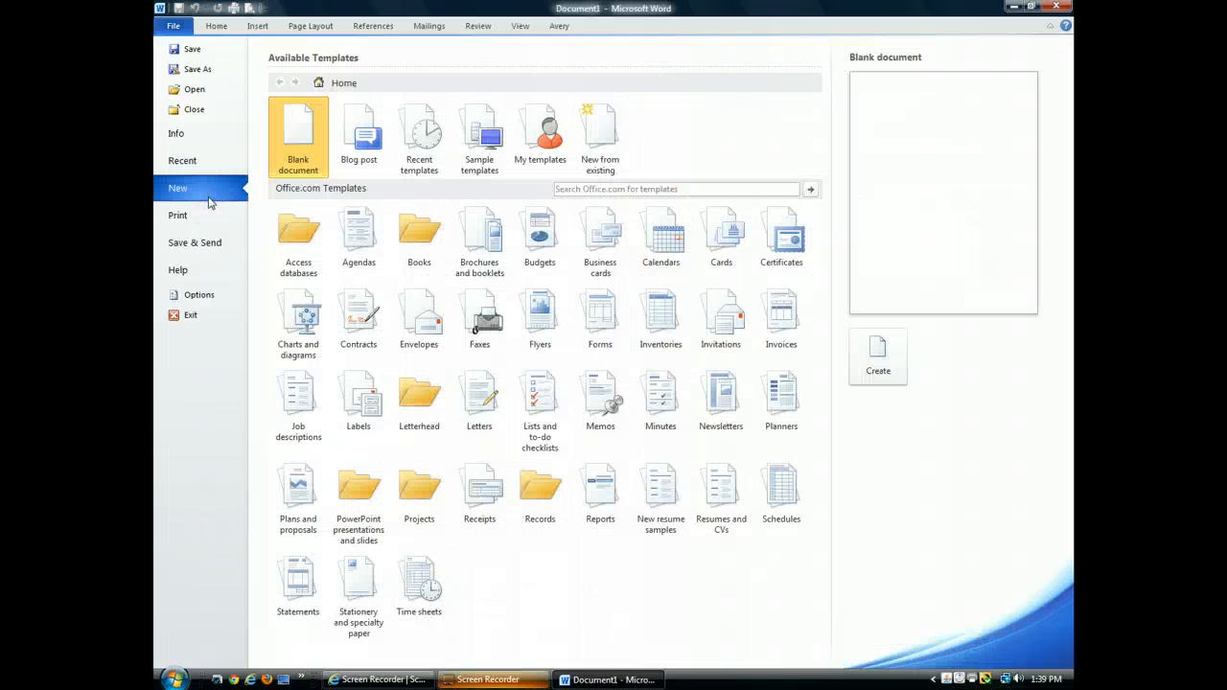
{"action": "left_click", "coordinate": [177, 215]}
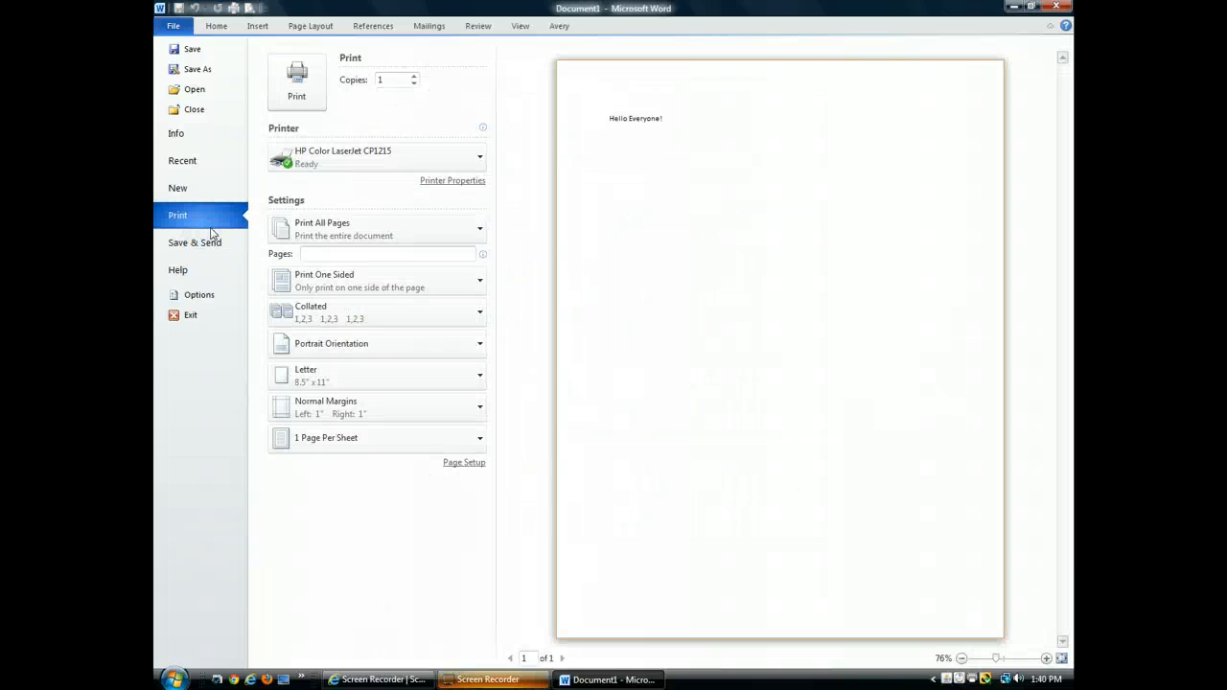
{"action": "left_click", "coordinate": [195, 242]}
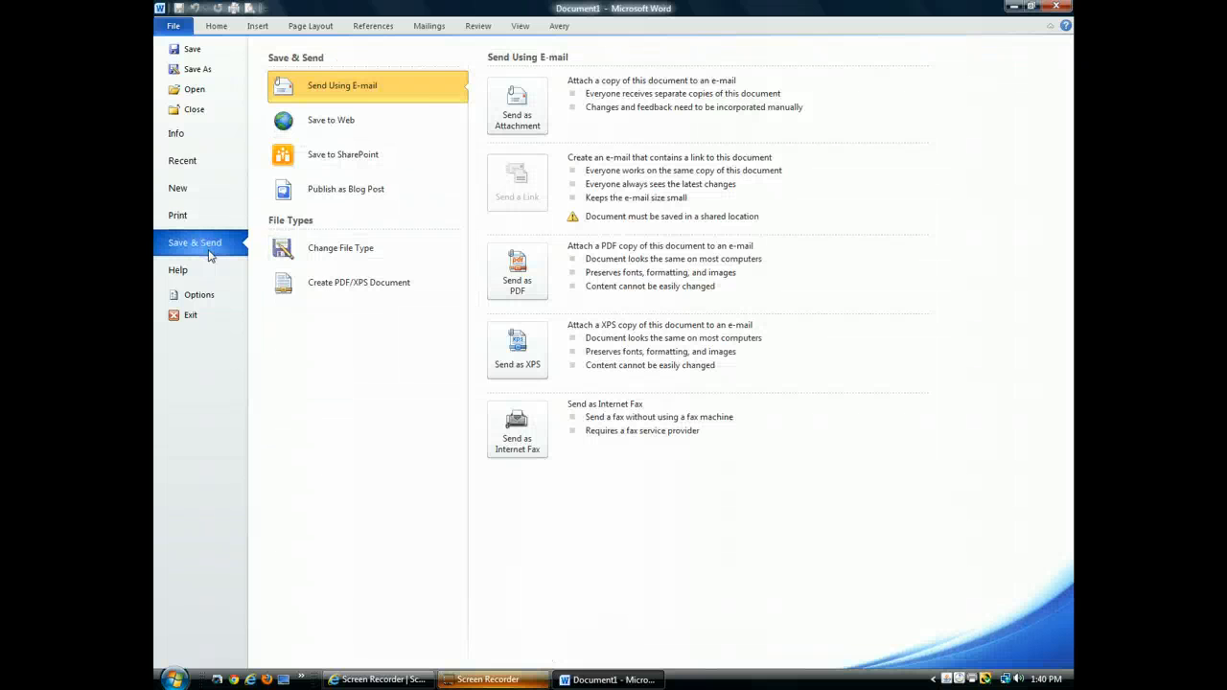
{"action": "left_click", "coordinate": [178, 269]}
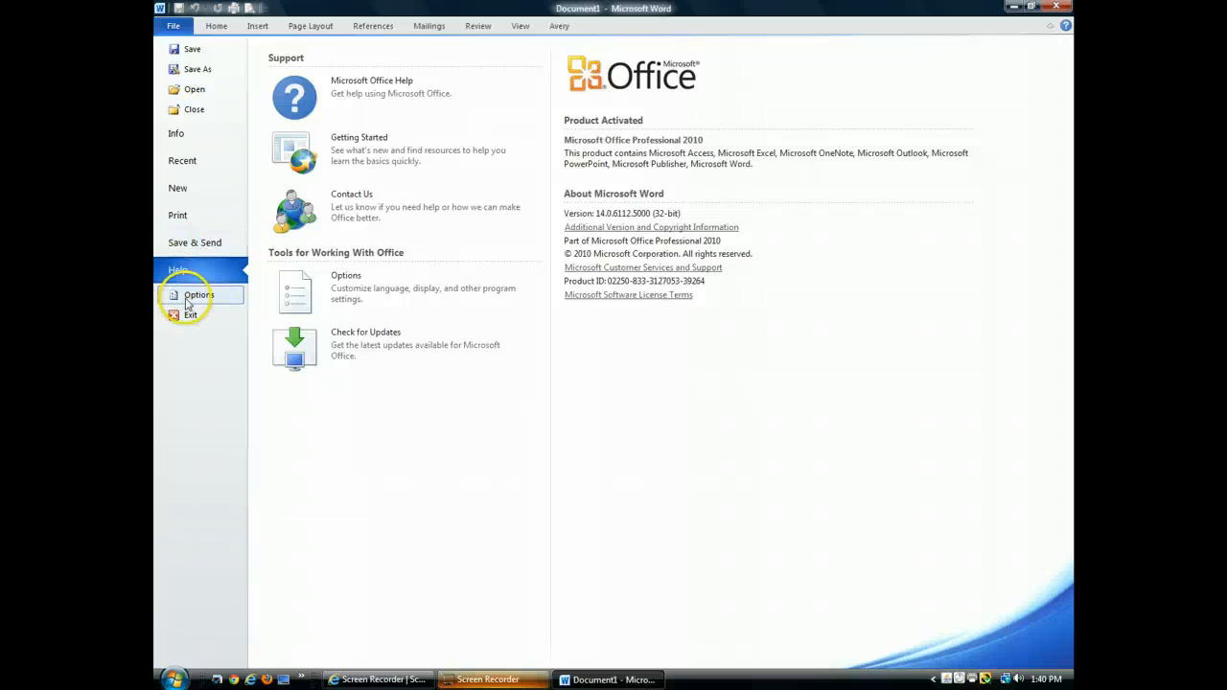
{"action": "left_click", "coordinate": [198, 294]}
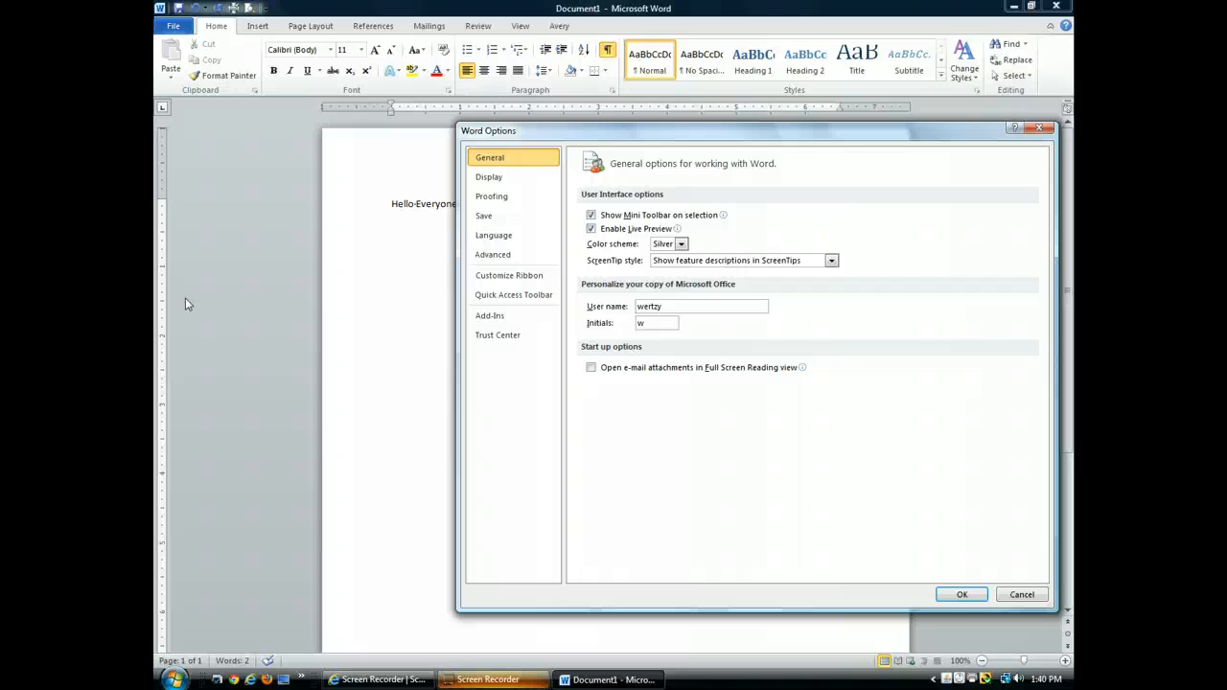
{"action": "mouse_move", "coordinate": [1050, 105]}
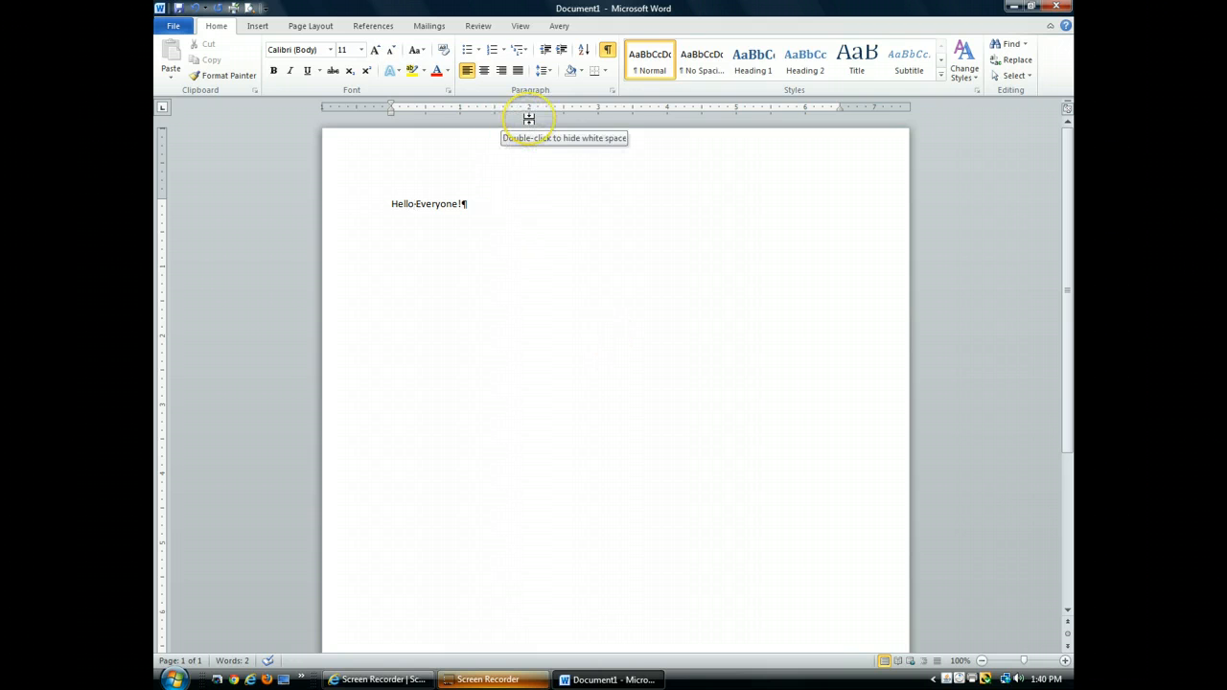
On the View ribbon, hide the ruler and then show it again
{"action": "left_click", "coordinate": [521, 26]}
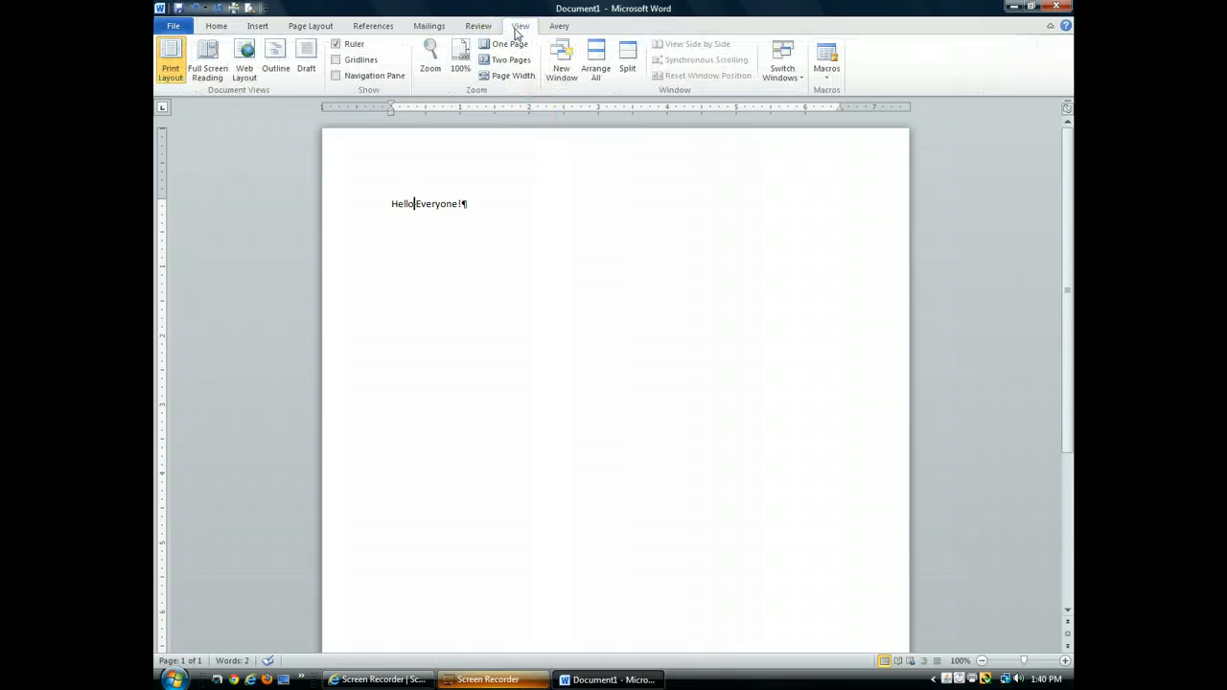
{"action": "mouse_move", "coordinate": [337, 44]}
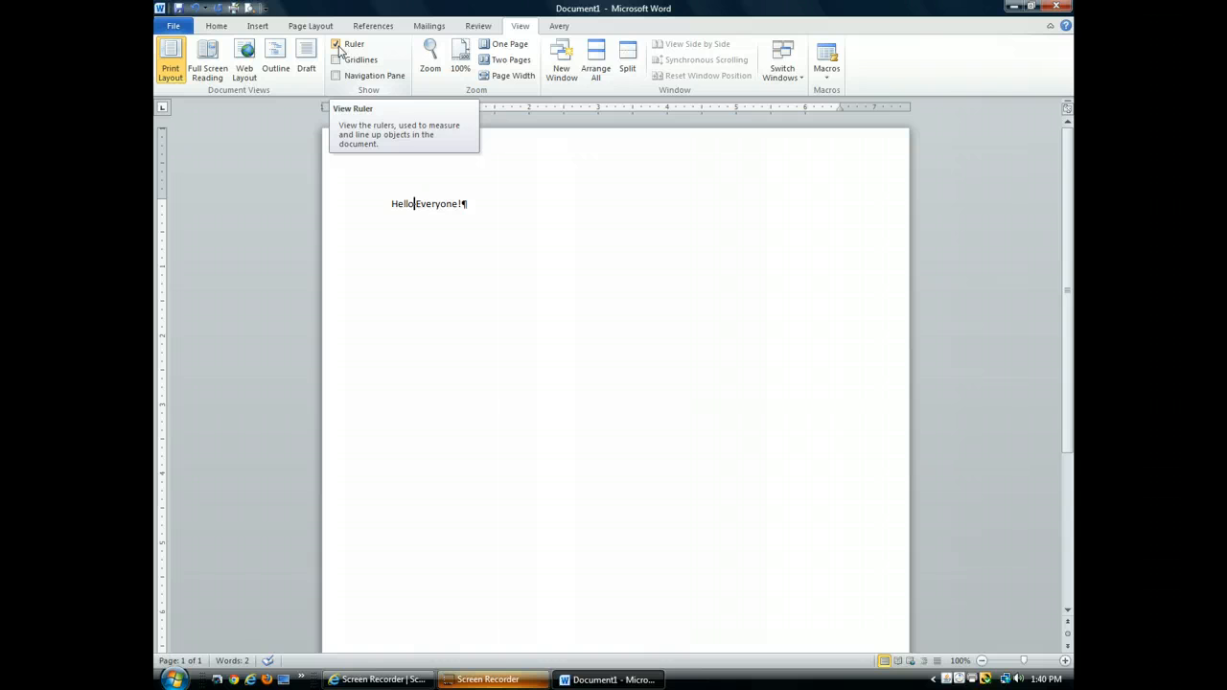
{"action": "left_click", "coordinate": [337, 44]}
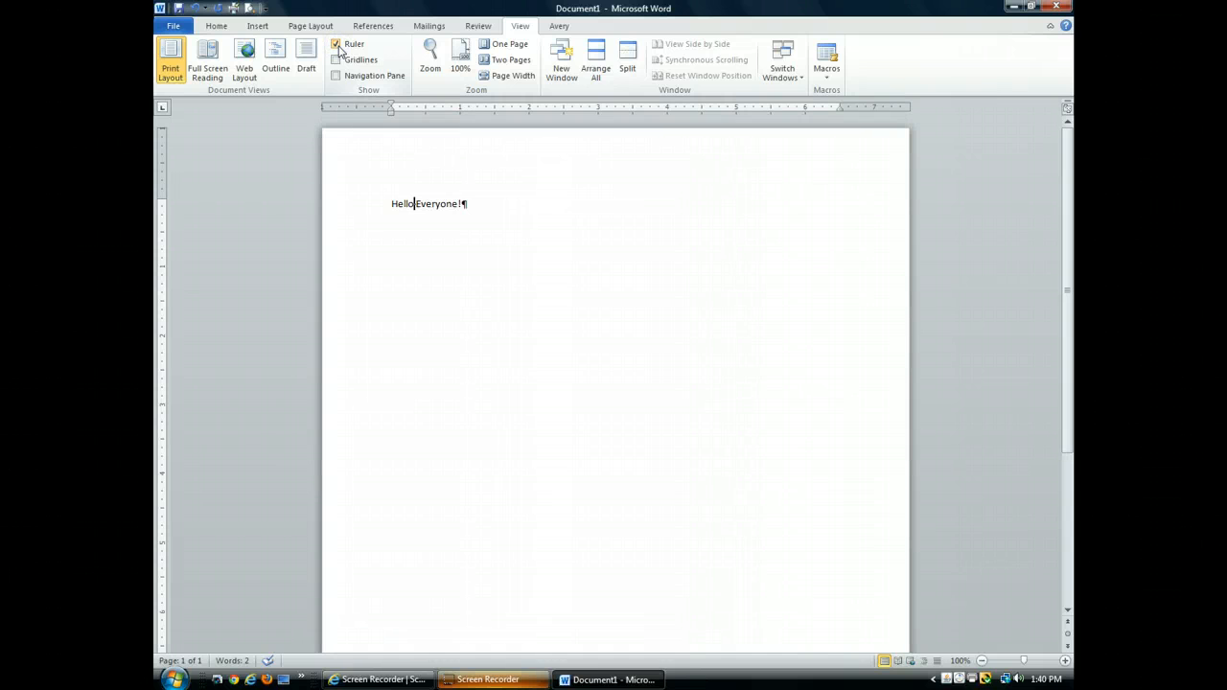
{"action": "left_click", "coordinate": [336, 44]}
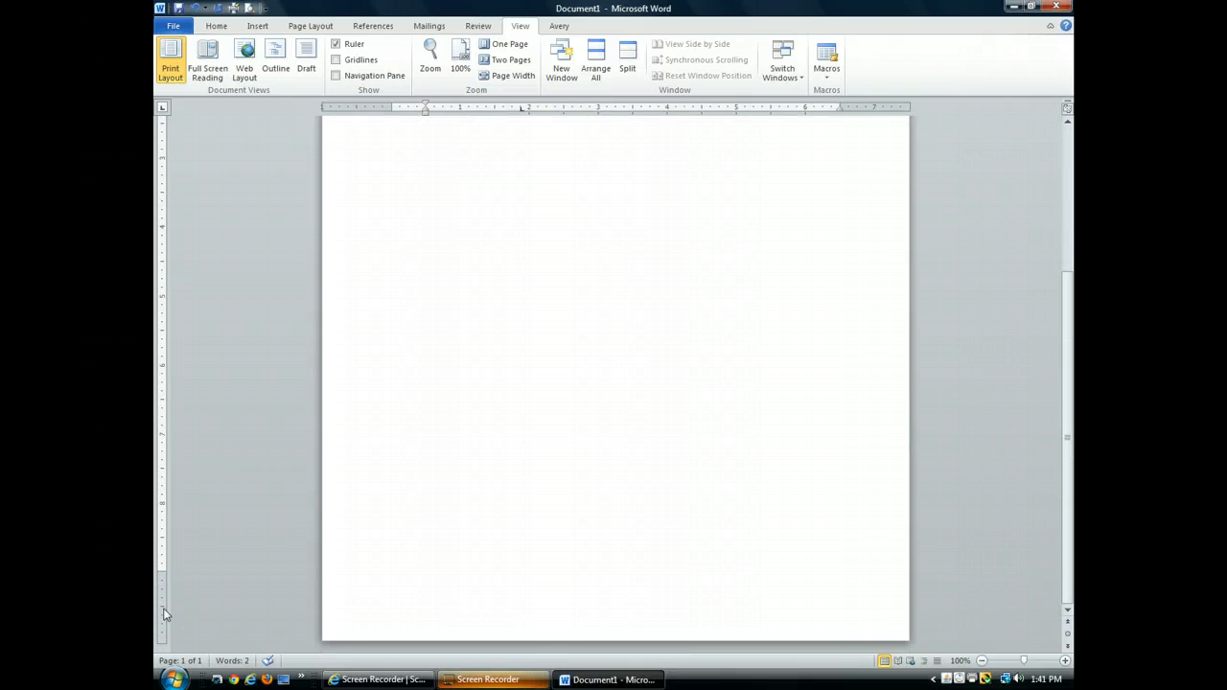
{"action": "left_click", "coordinate": [337, 44]}
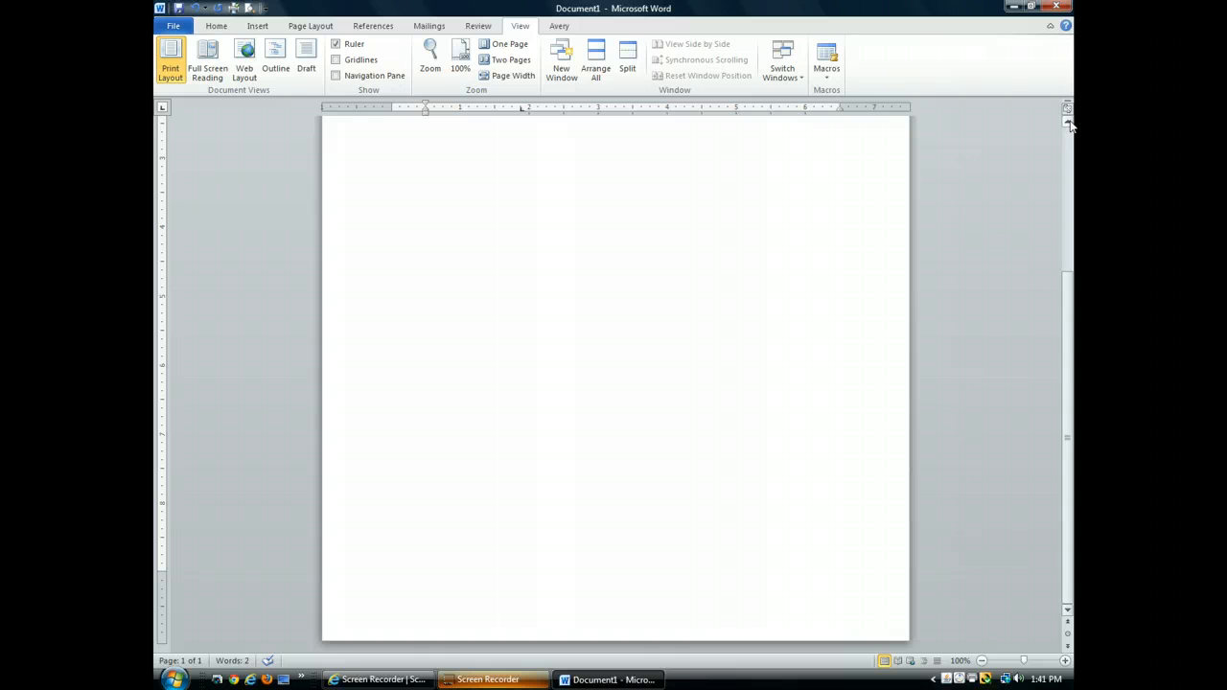
{"action": "type", "text": "Hello Everyone!"}
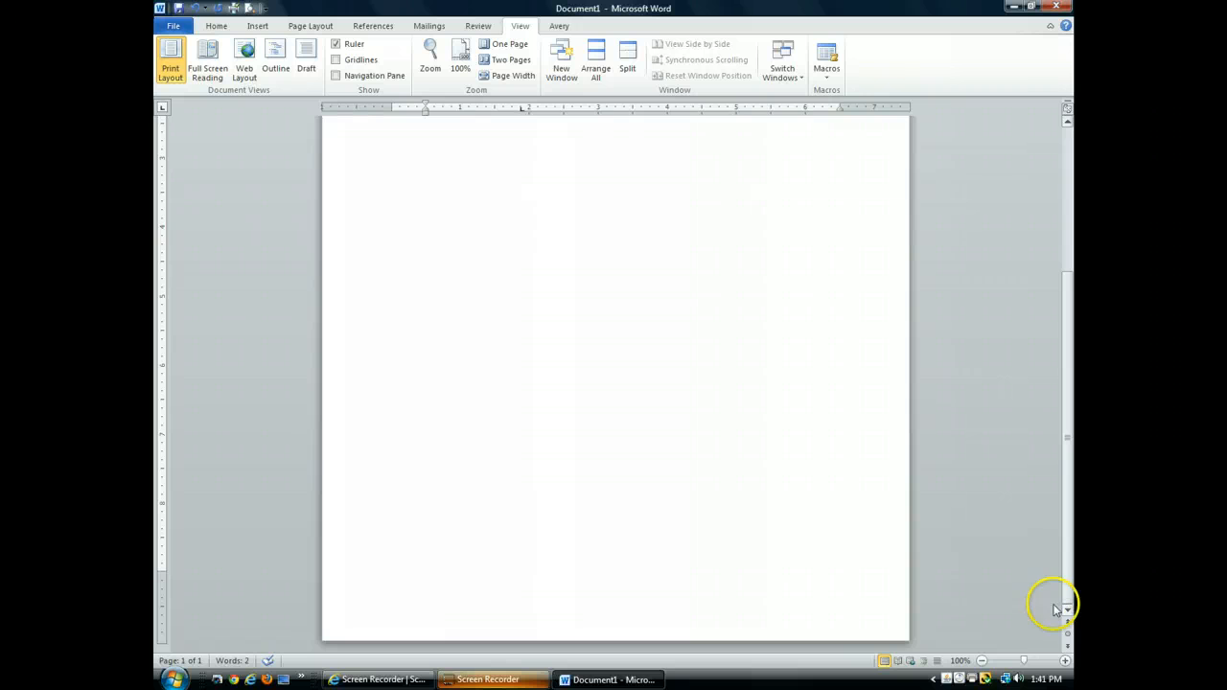
{"action": "mouse_move", "coordinate": [290, 666]}
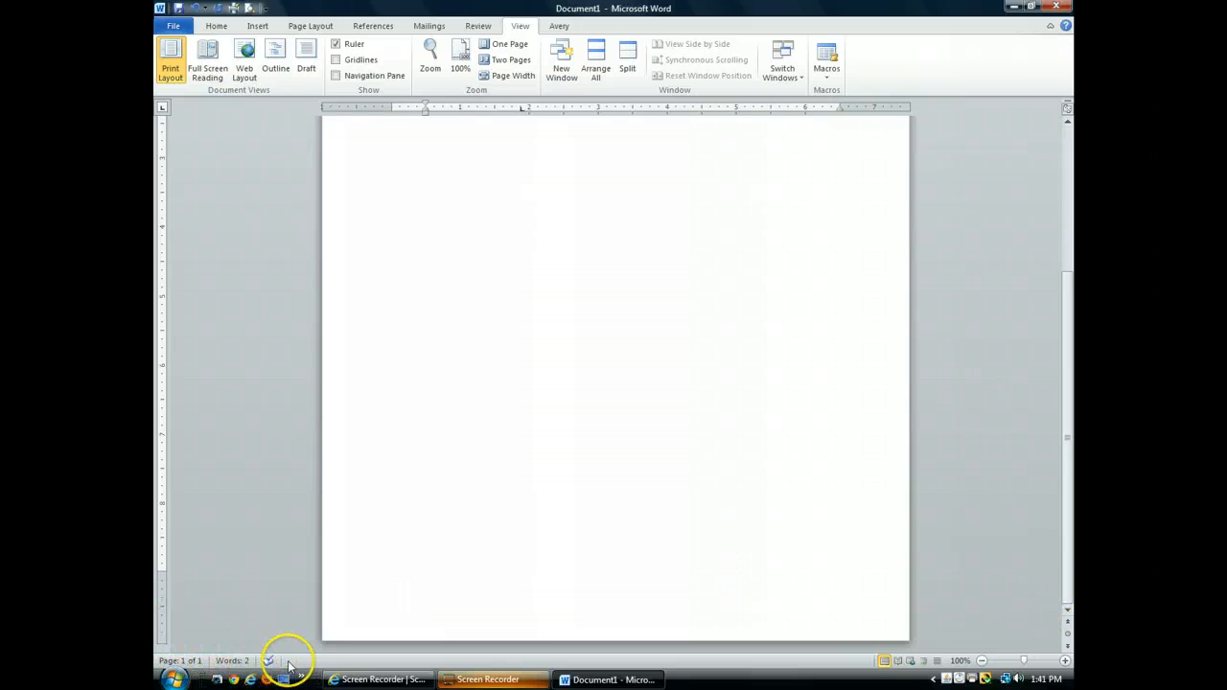
{"action": "mouse_move", "coordinate": [314, 665]}
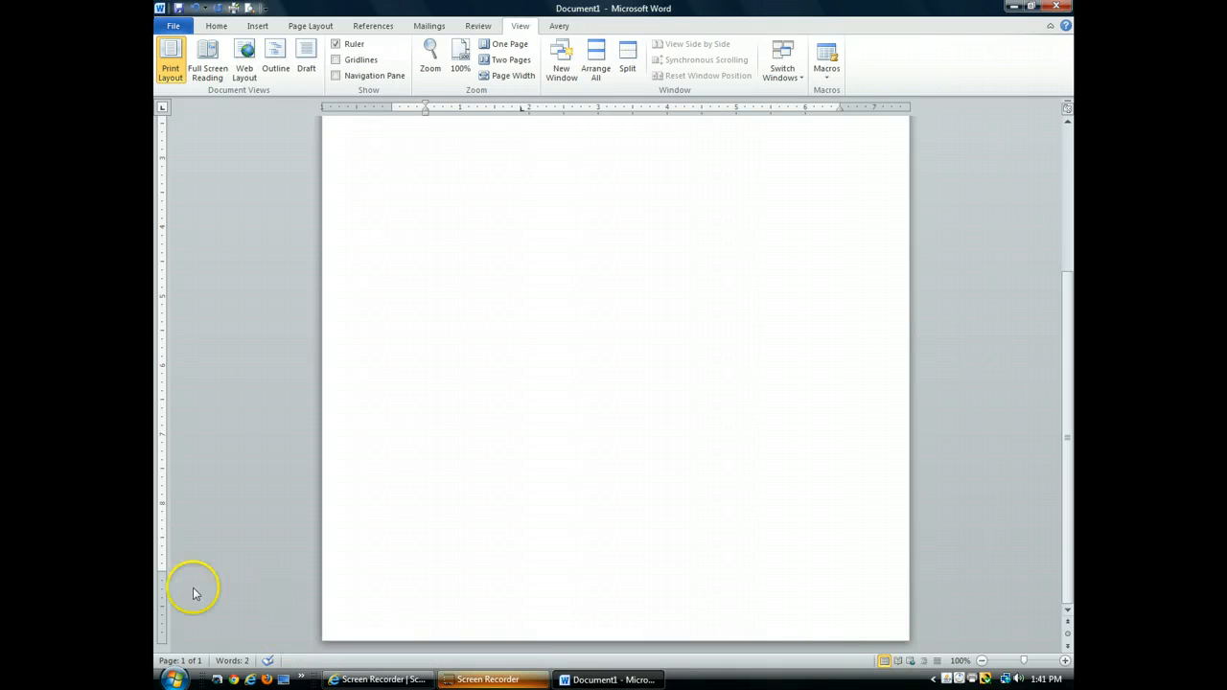
{"action": "mouse_move", "coordinate": [179, 661]}
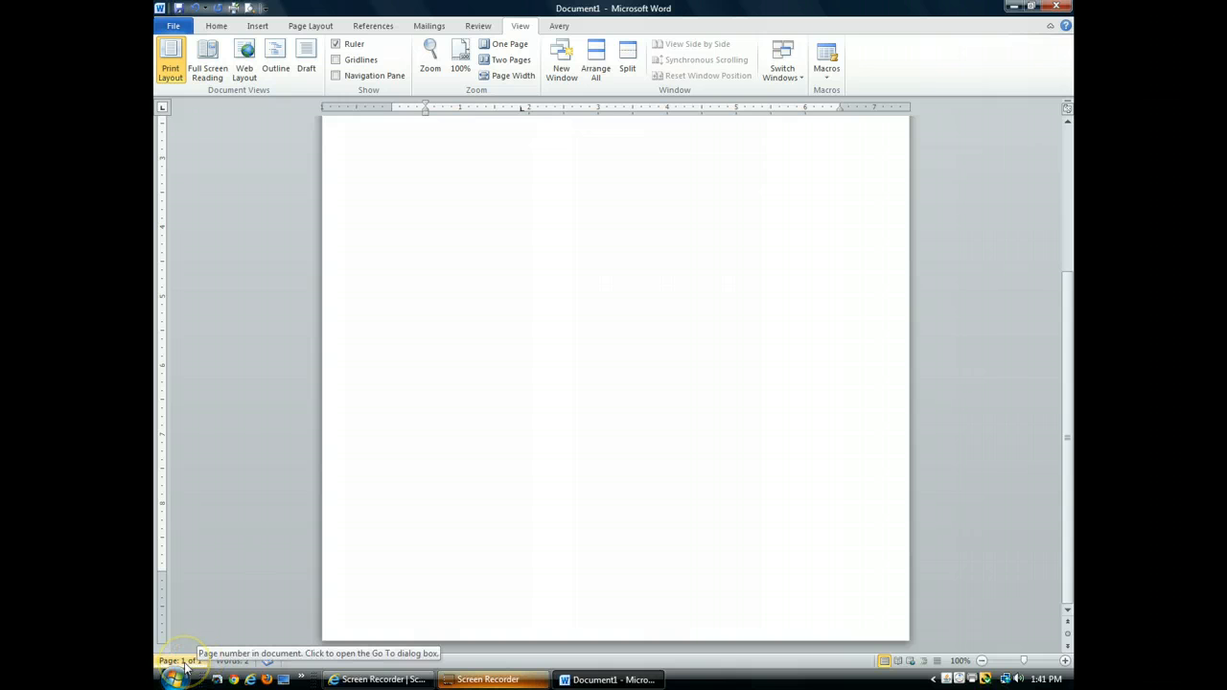
{"action": "mouse_move", "coordinate": [238, 594]}
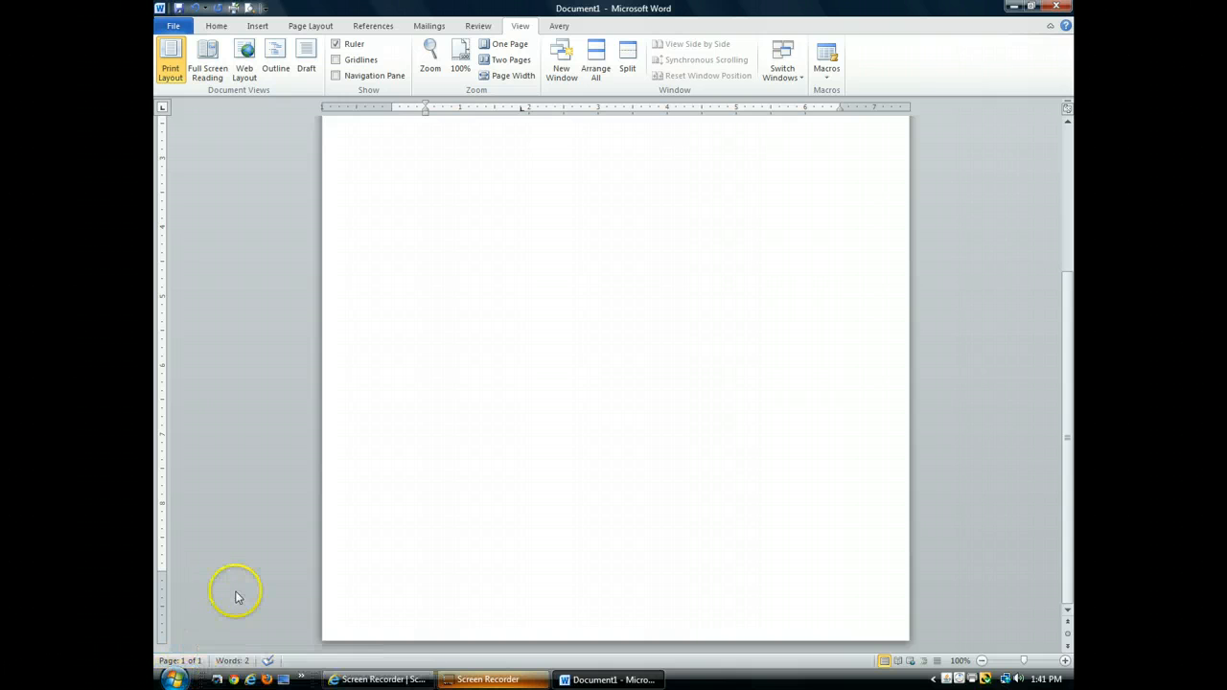
{"action": "mouse_move", "coordinate": [230, 661]}
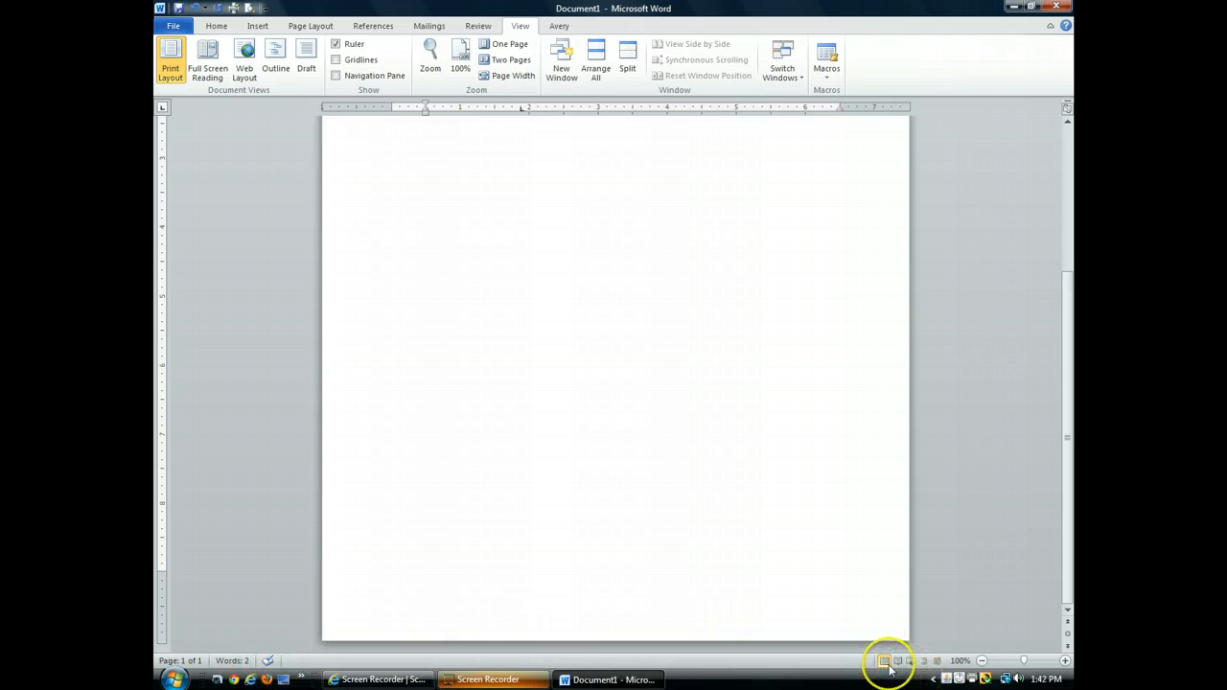
{"action": "mouse_move", "coordinate": [884, 661]}
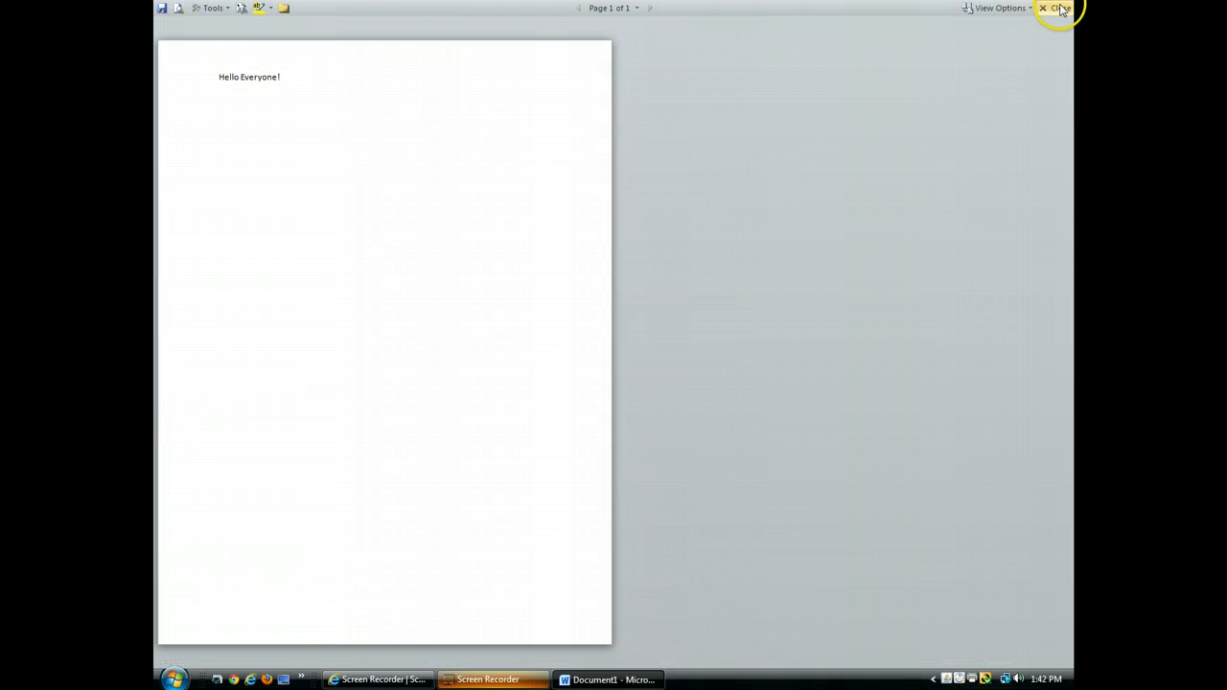
Close Full Screen Reading and switch back to Print Layout from the status bar
{"action": "left_click", "coordinate": [1055, 8]}
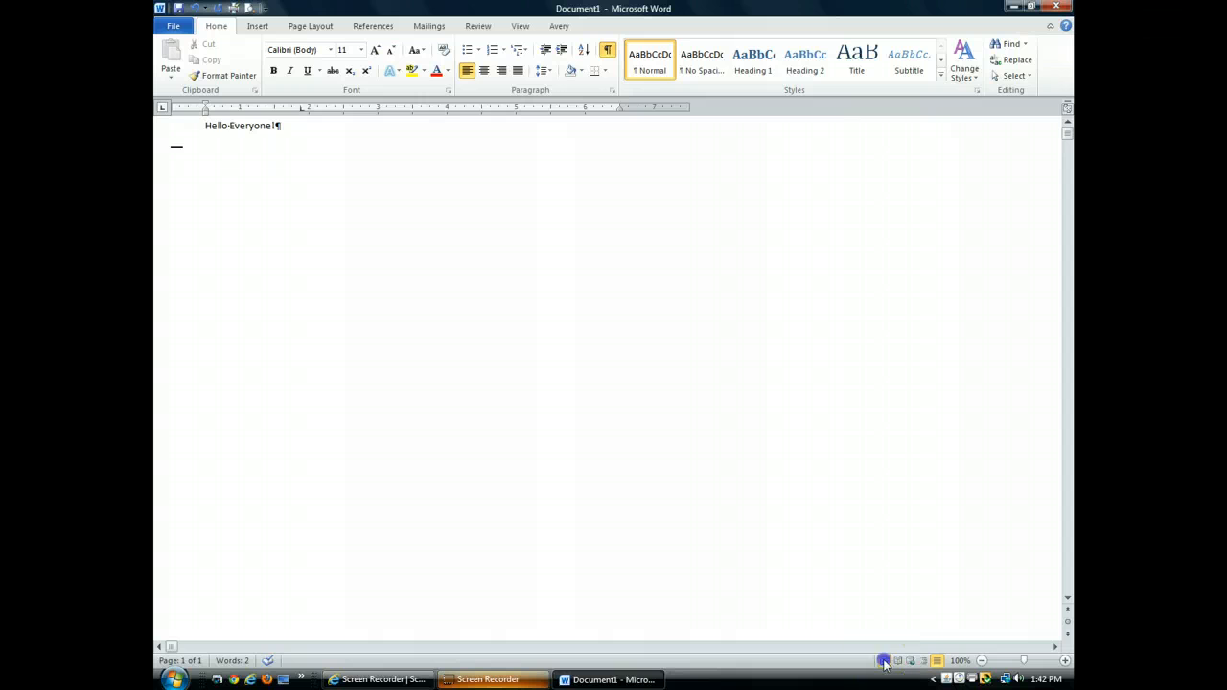
{"action": "left_click", "coordinate": [883, 660]}
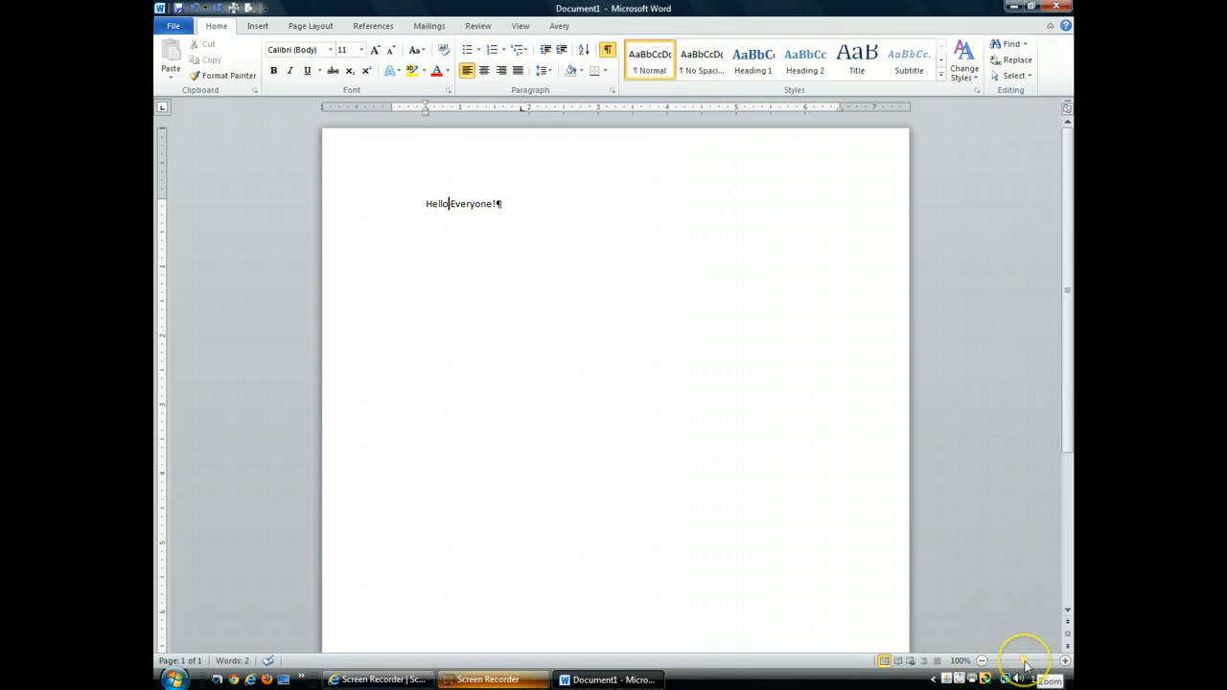
{"action": "mouse_move", "coordinate": [983, 661]}
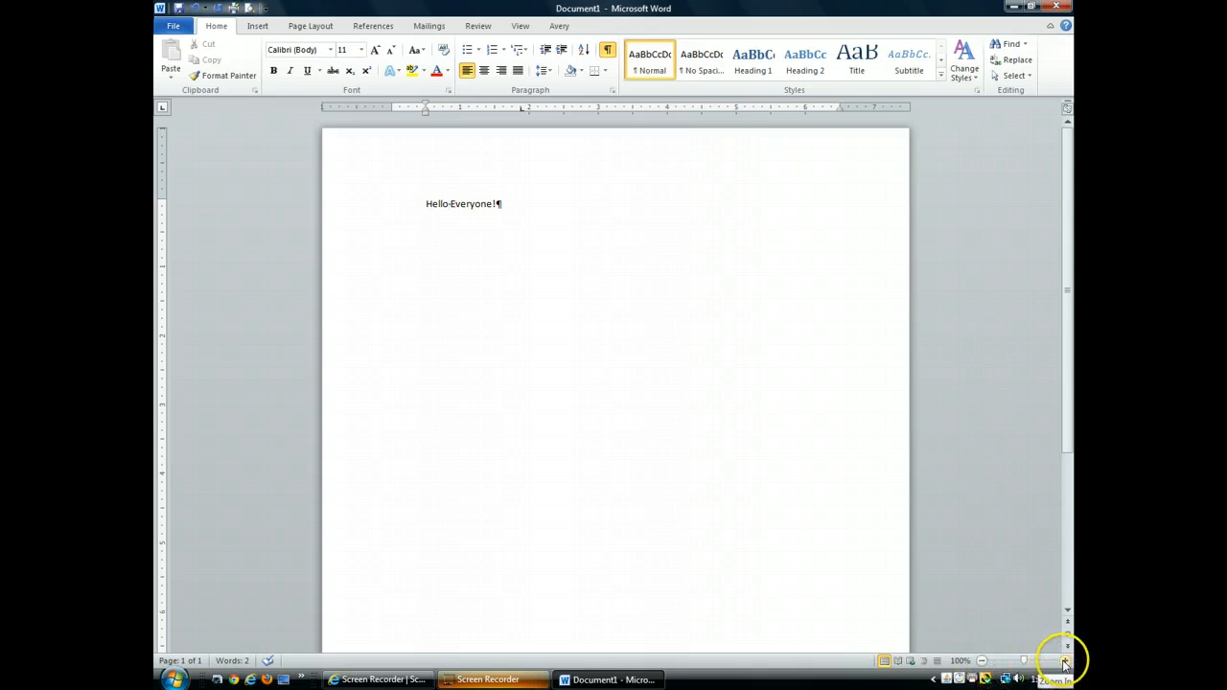
{"action": "left_click", "coordinate": [1065, 661]}
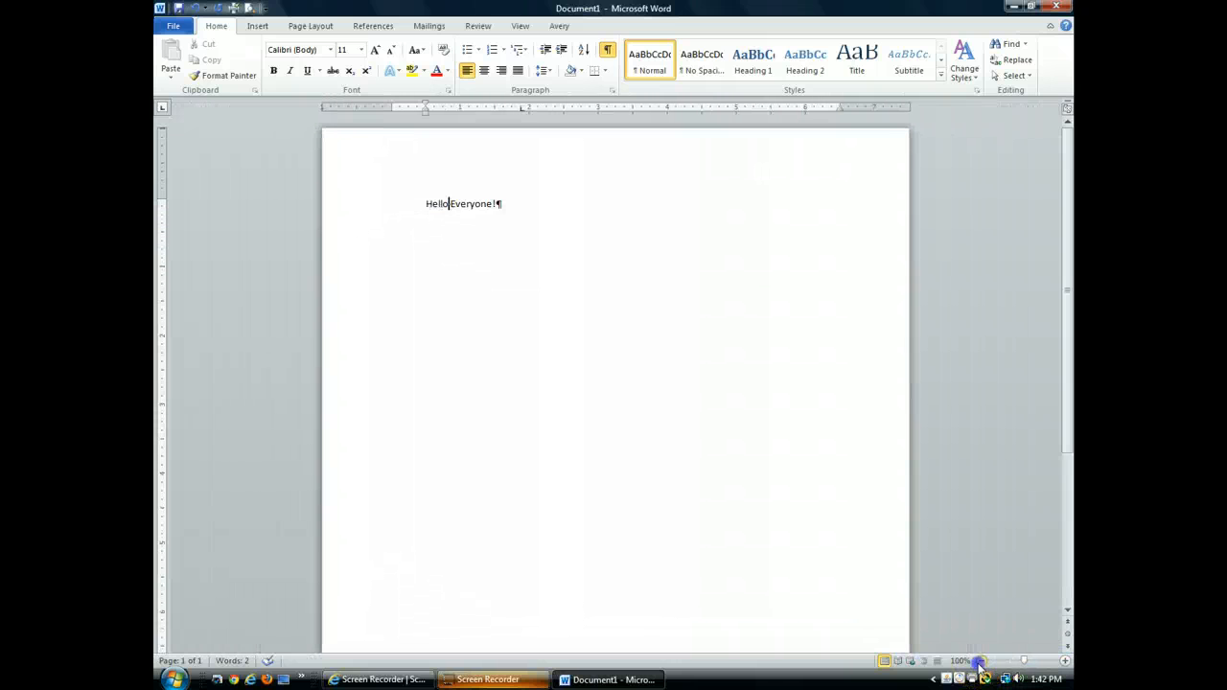
{"action": "left_click", "coordinate": [982, 661]}
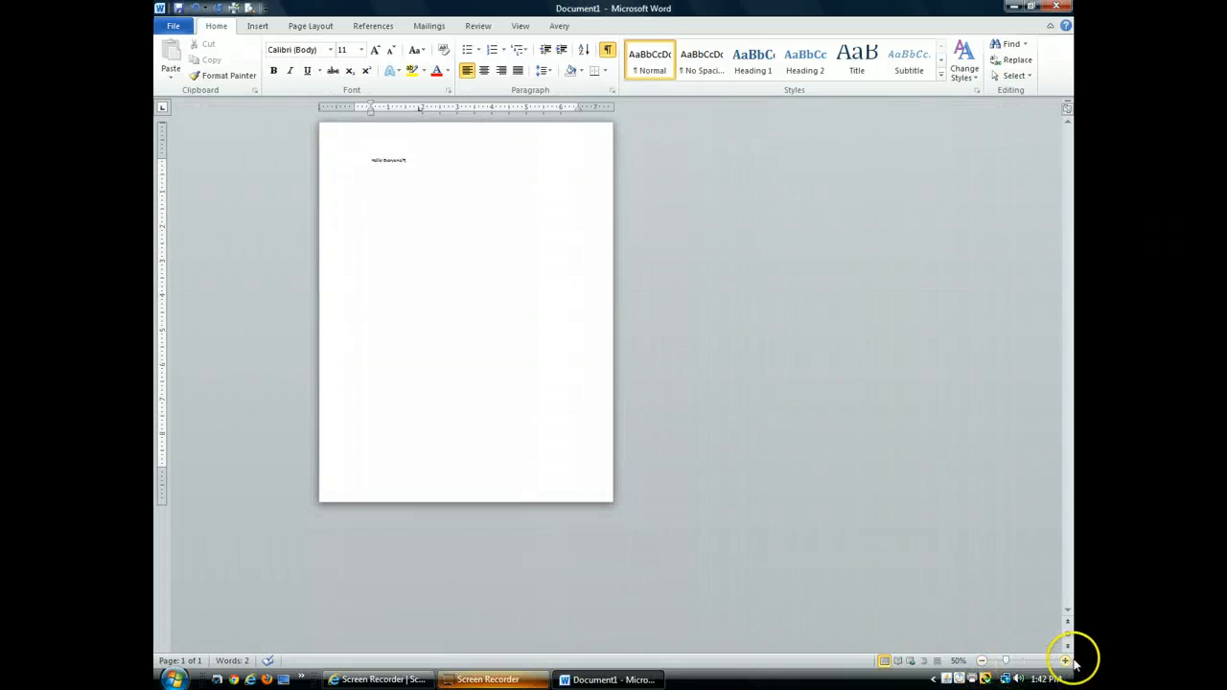
{"action": "left_click", "coordinate": [1065, 661]}
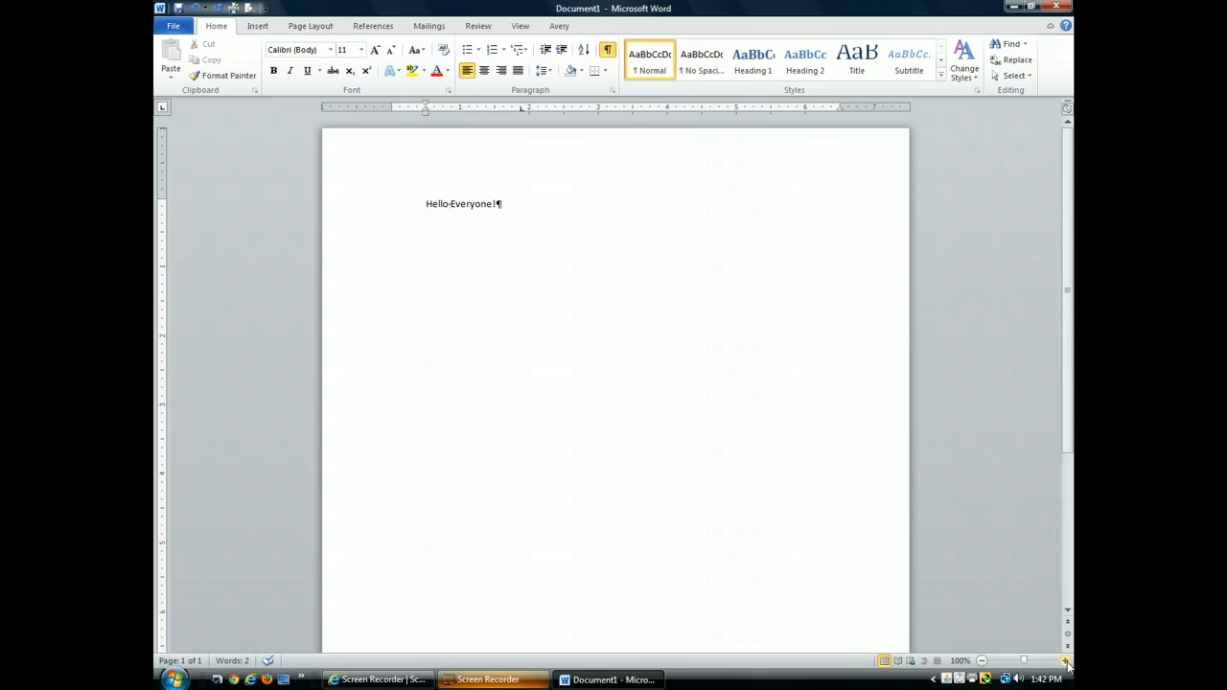
{"action": "left_click", "coordinate": [446, 203]}
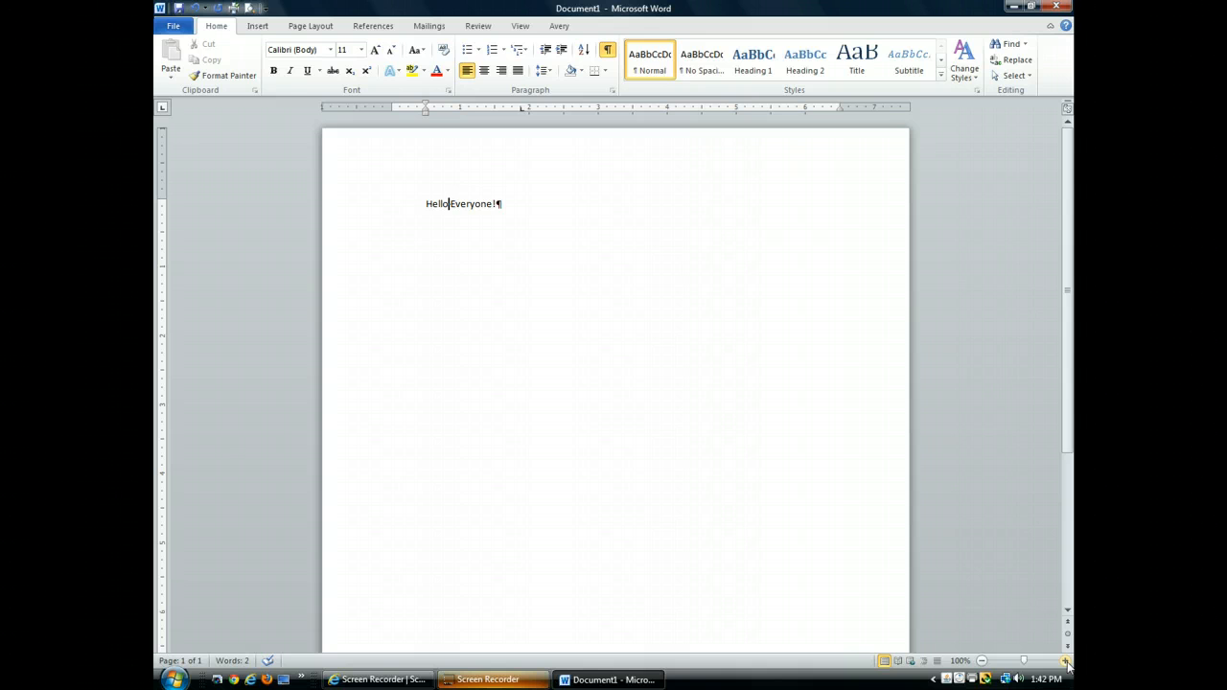